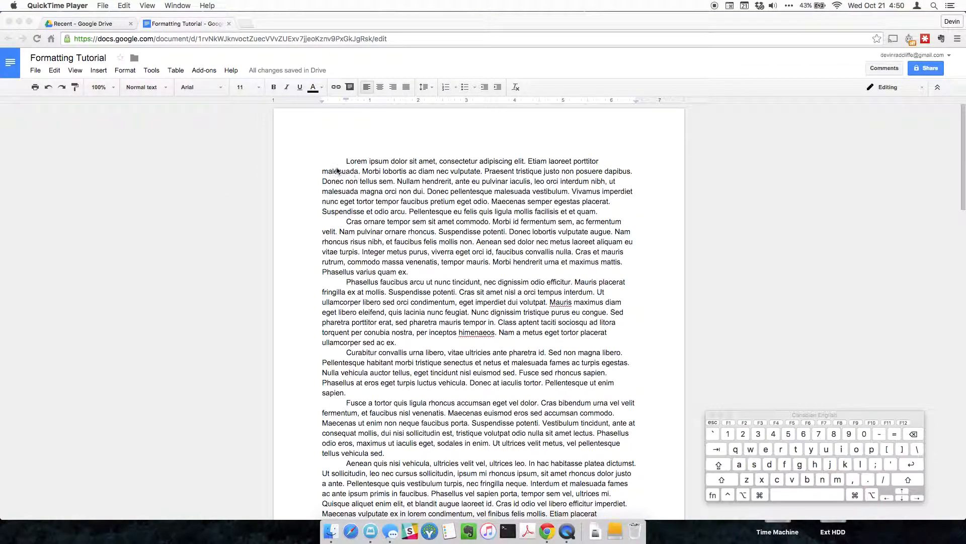
# - Scroll to the unindented References list at the end of 'Formatting Tutorial'
pyautogui.scroll(-3)
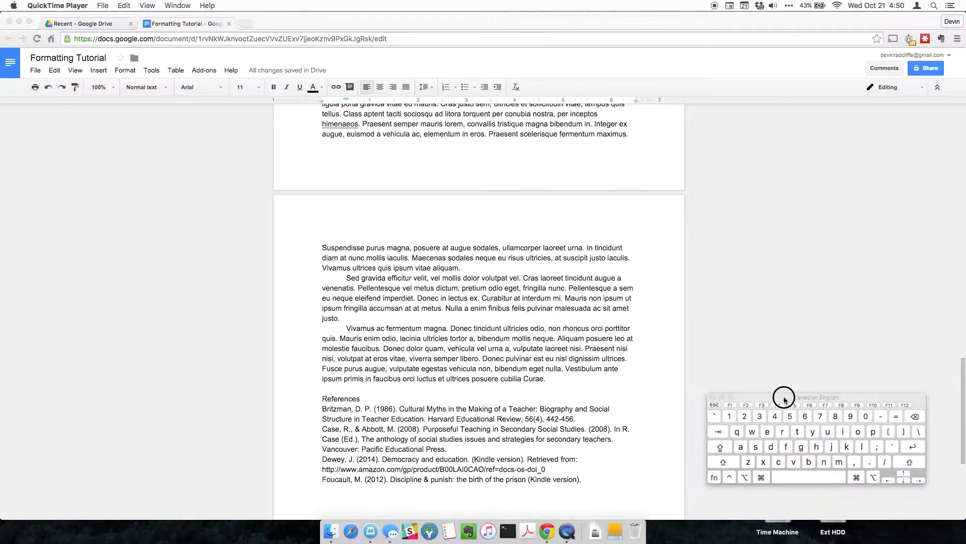
pyautogui.moveTo(759, 397)
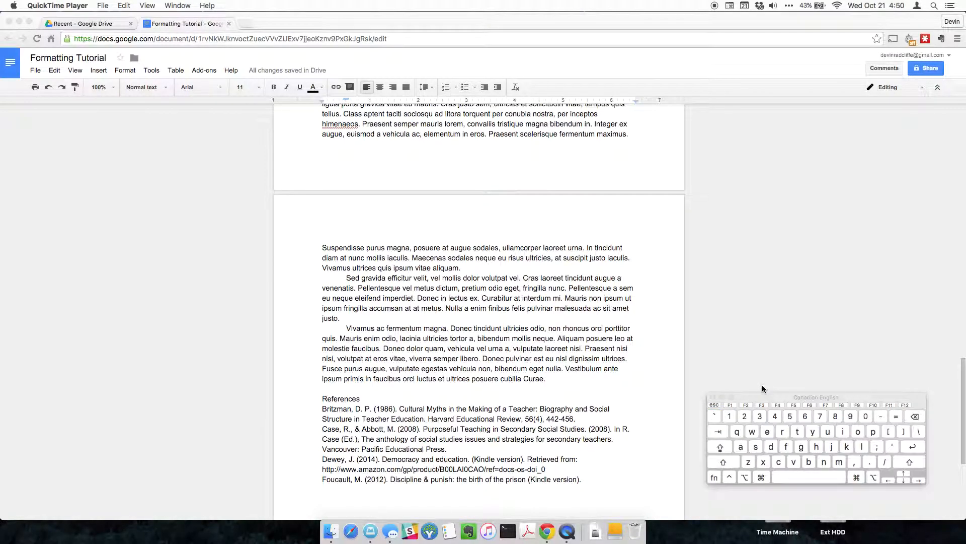
pyautogui.moveTo(794, 413)
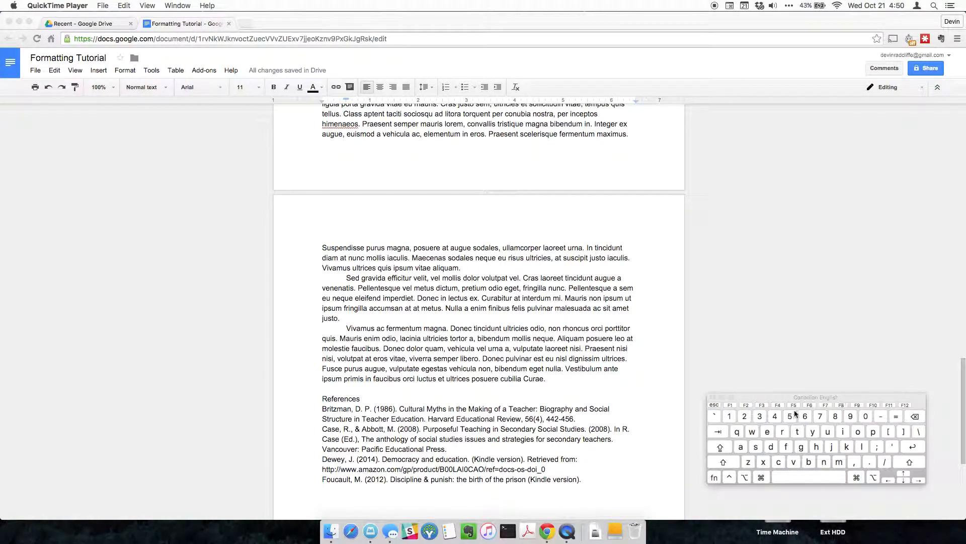
pyautogui.moveTo(806, 236)
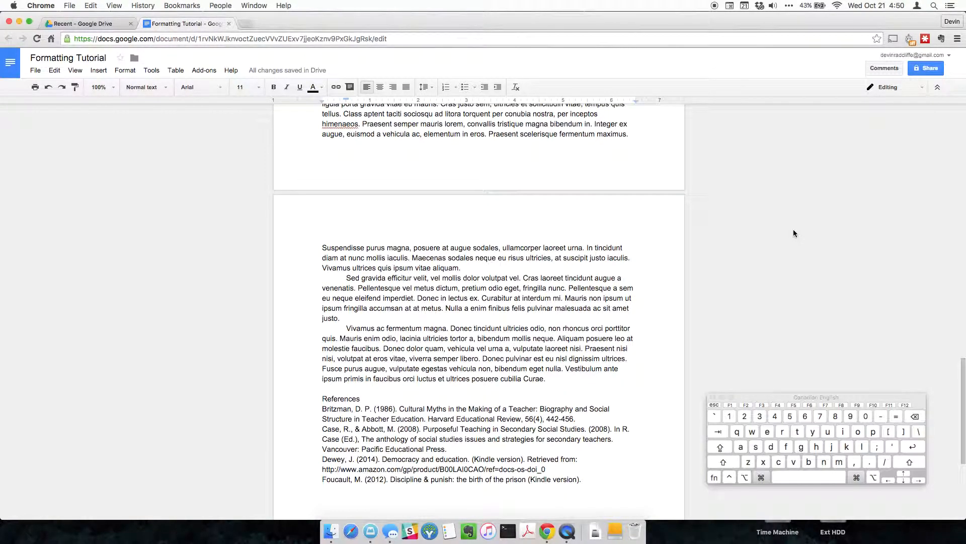
pyautogui.click(246, 24)
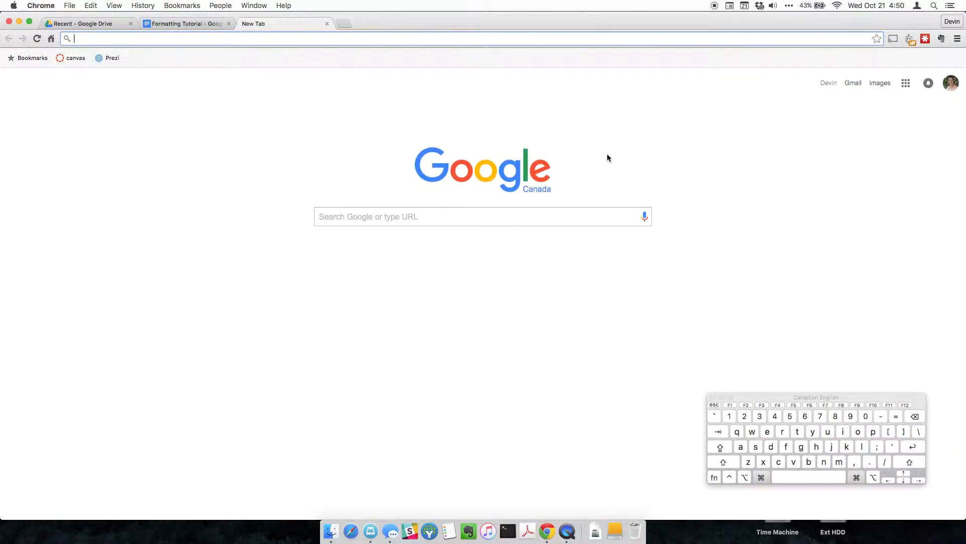
pyautogui.click(185, 24)
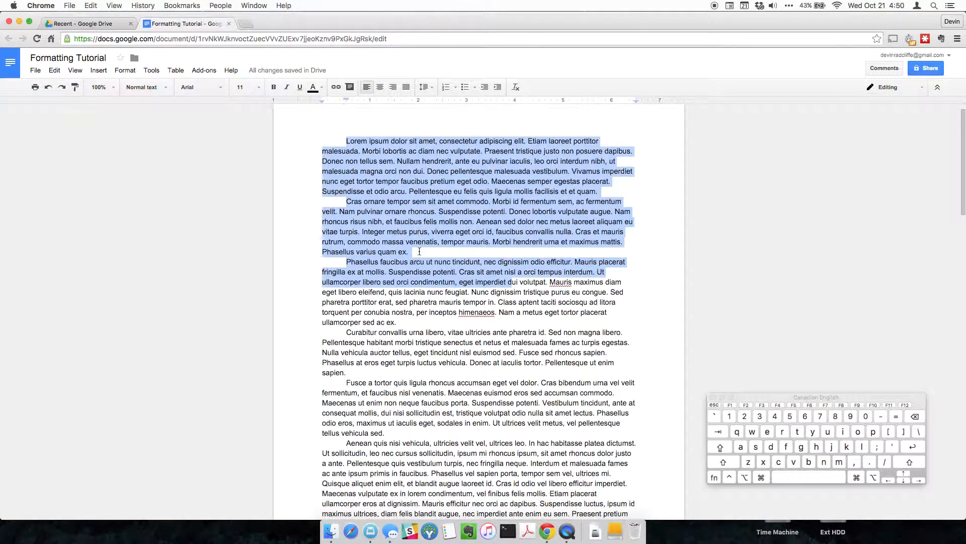
pyautogui.scroll(-3)
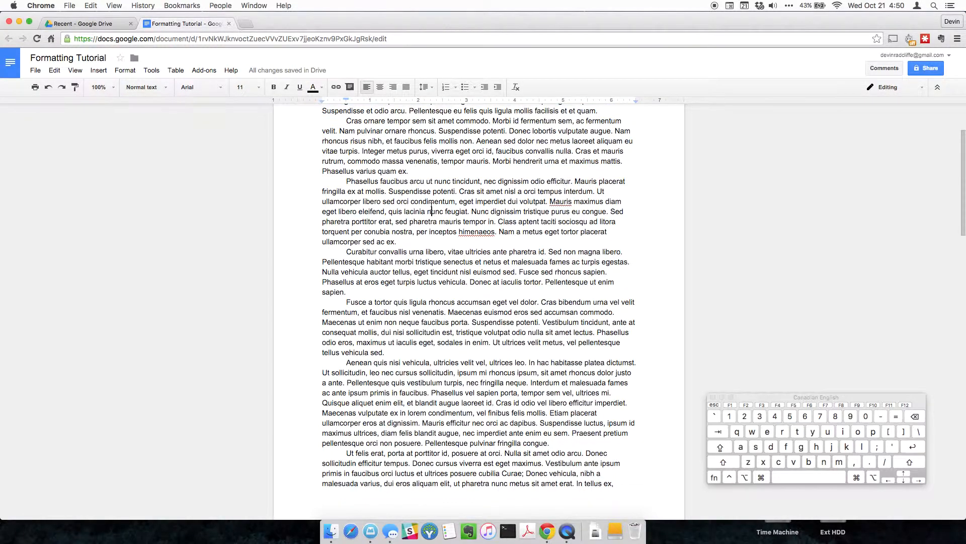
pyautogui.scroll(-3)
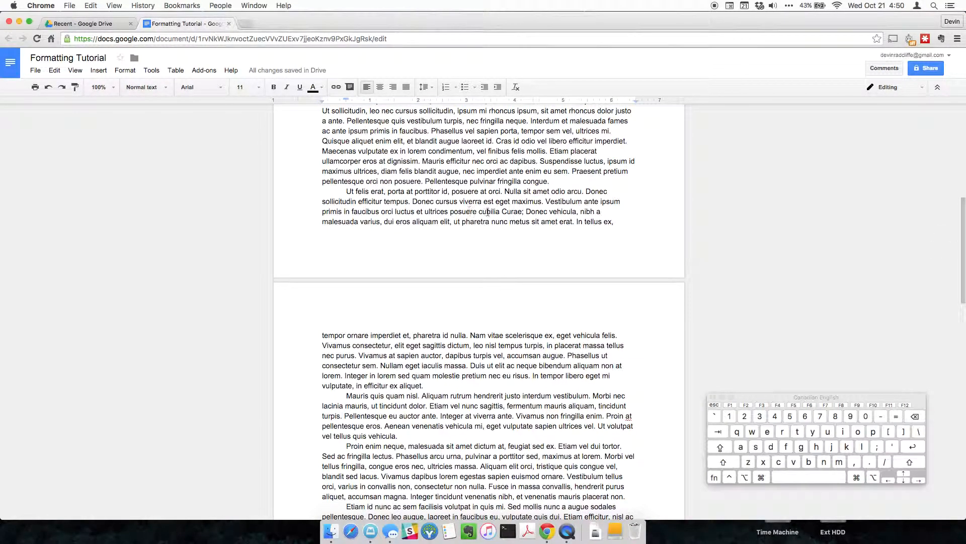
pyautogui.scroll(-3)
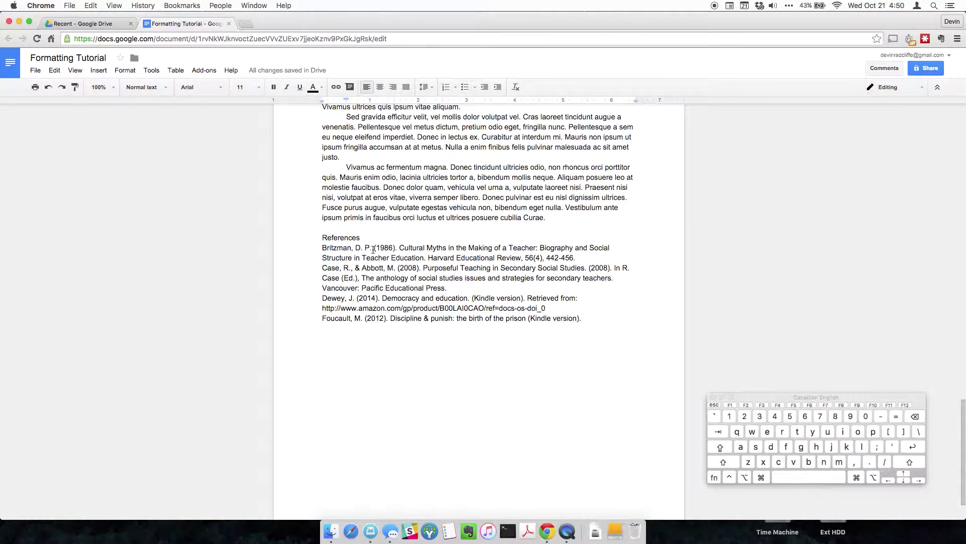
pyautogui.moveTo(454, 252)
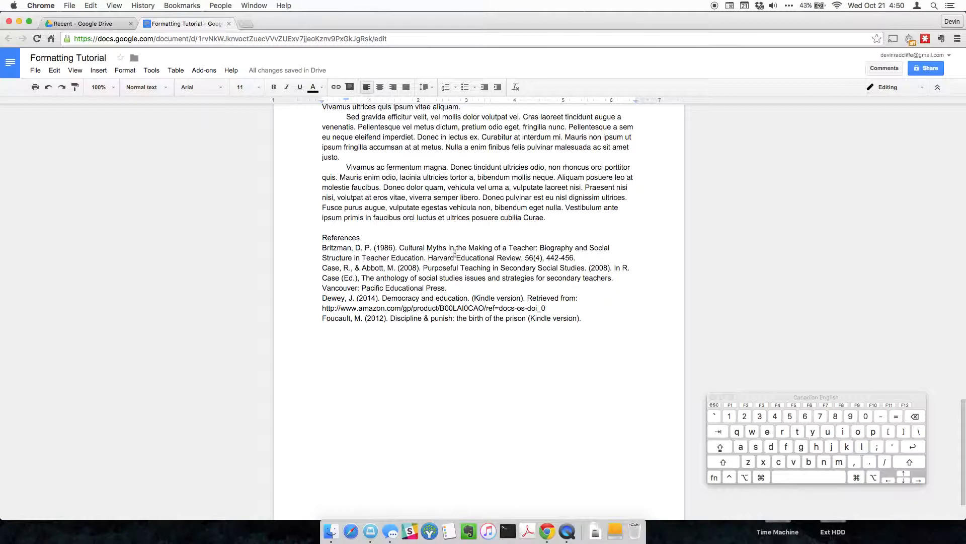
pyautogui.scroll(3)
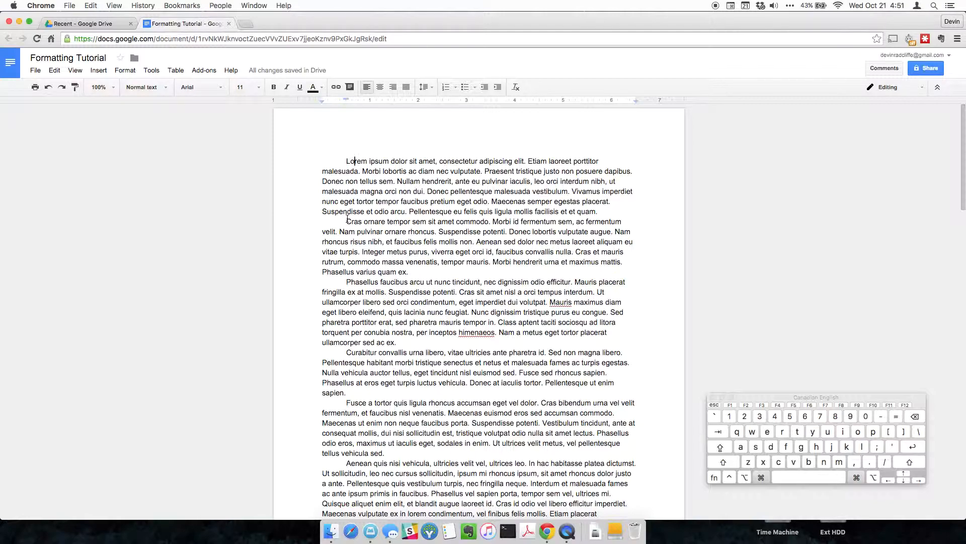
# - Select all body text matching the formatting of the word 'lobortis'
pyautogui.rightClick(384, 172)
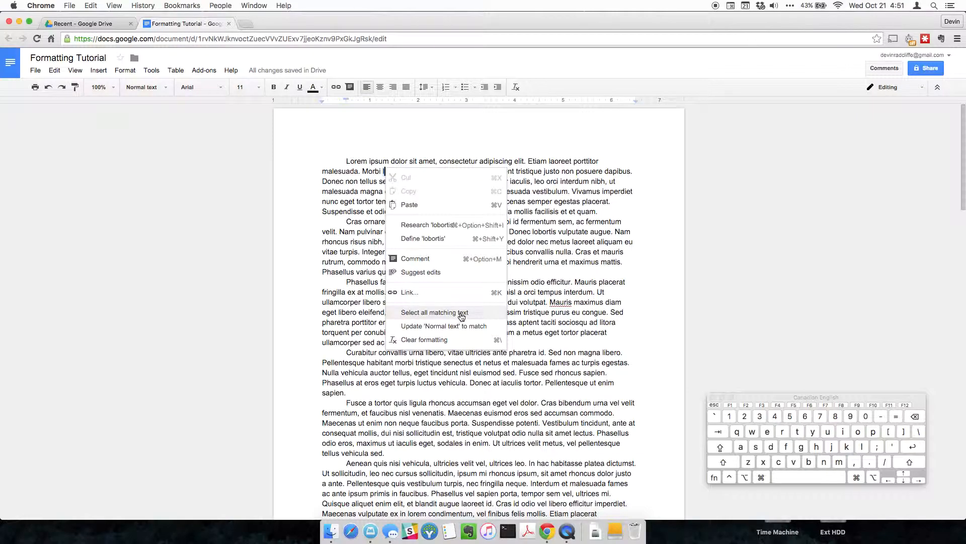
pyautogui.click(434, 312)
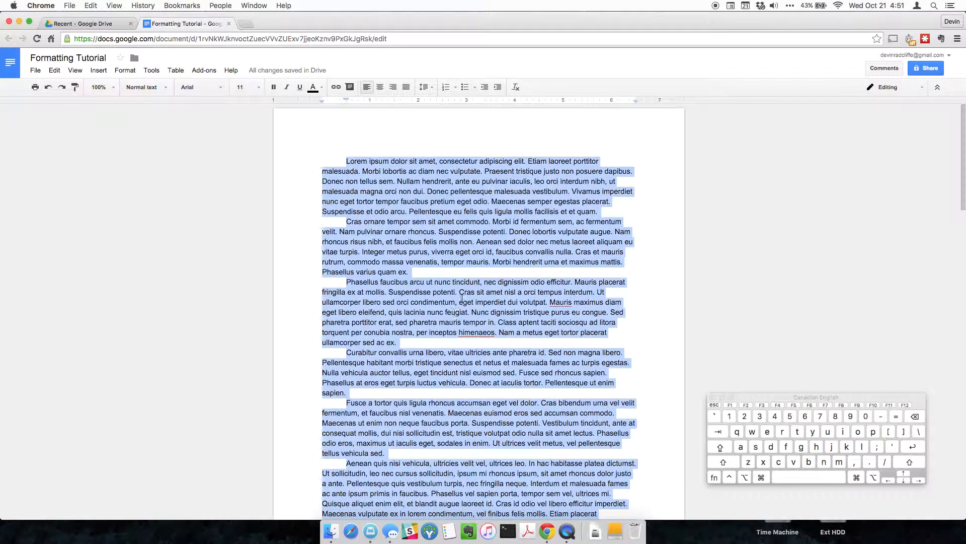
pyautogui.scroll(-3)
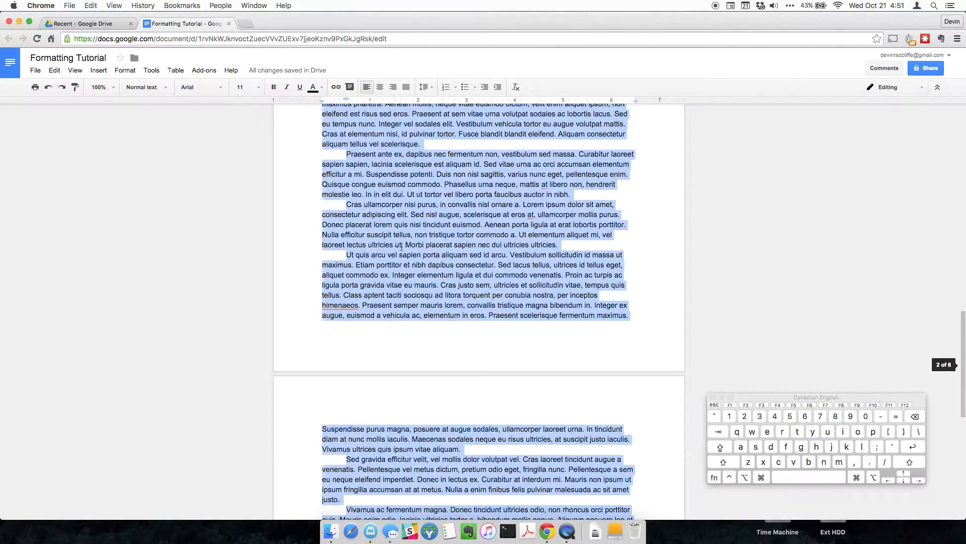
pyautogui.scroll(-3)
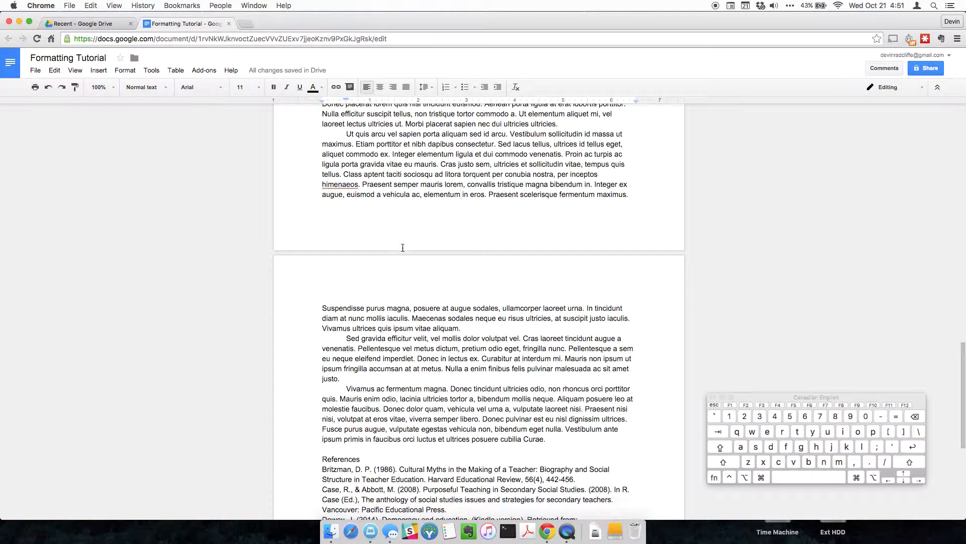
pyautogui.scroll(-3)
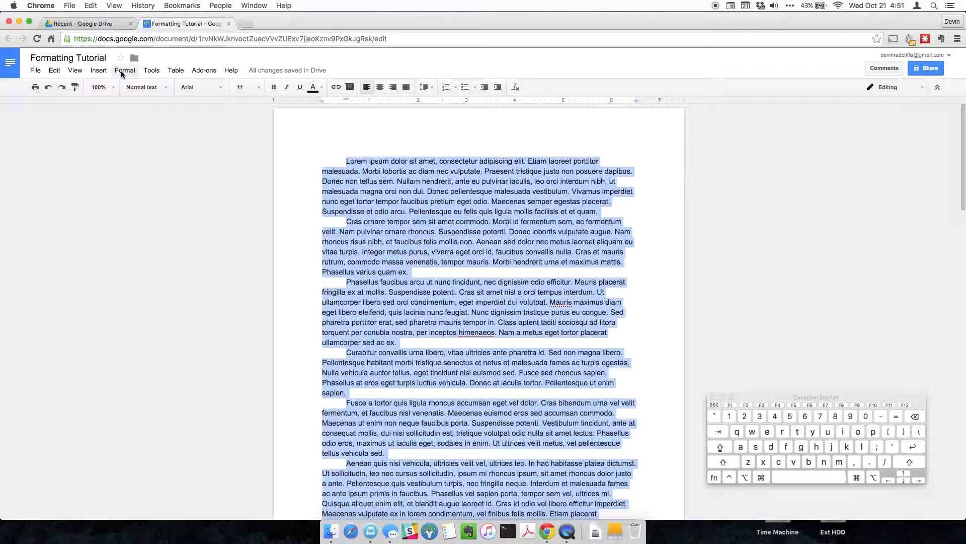
# - Set the selected essay paragraphs to Double line spacing
pyautogui.click(125, 69)
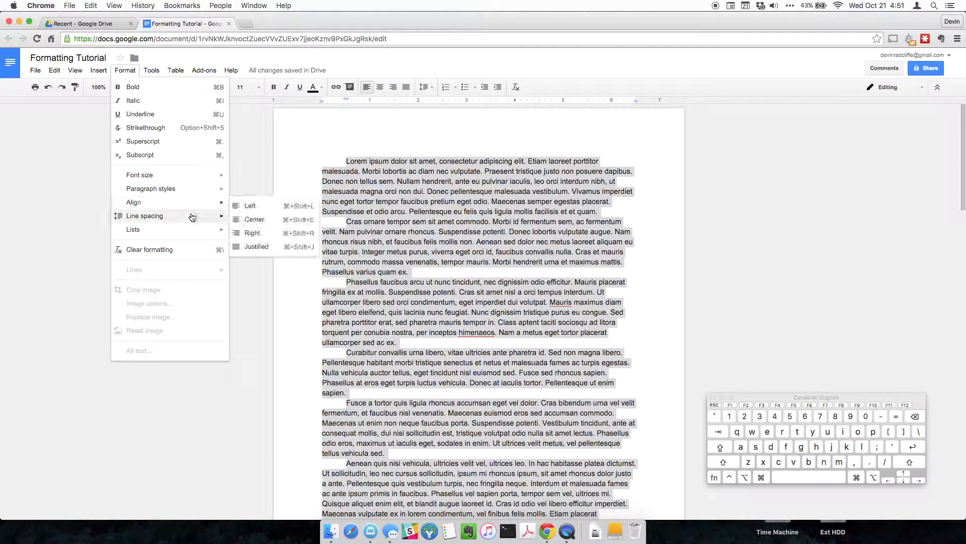
pyautogui.click(144, 215)
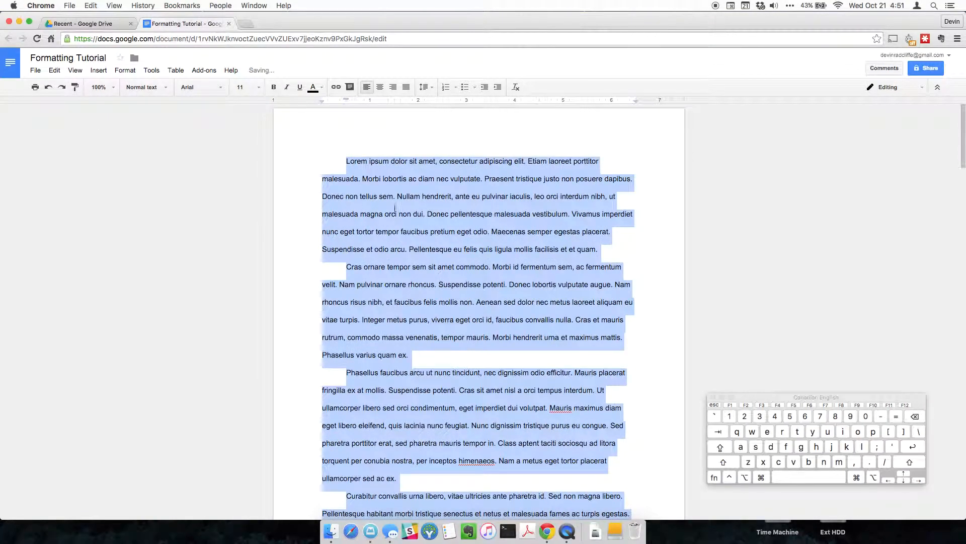
pyautogui.scroll(-3)
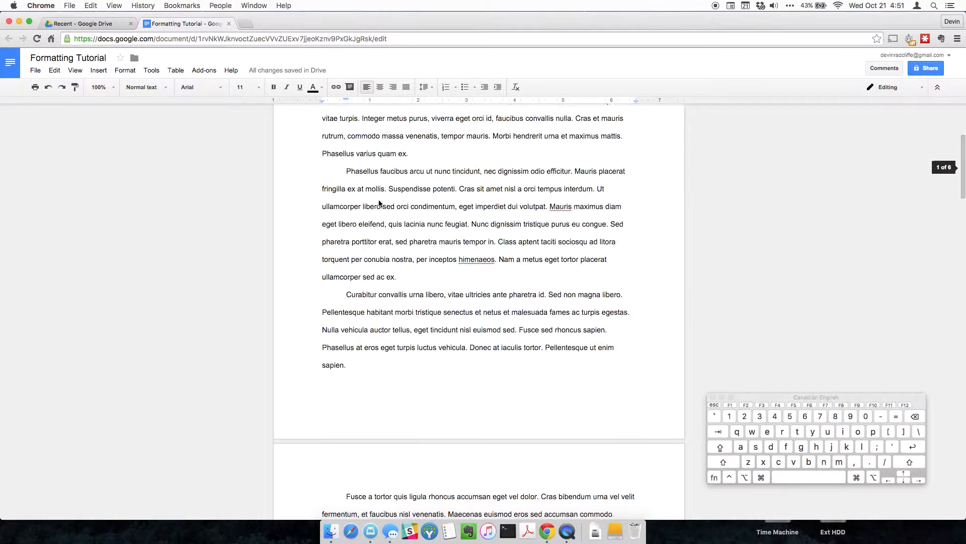
pyautogui.scroll(3)
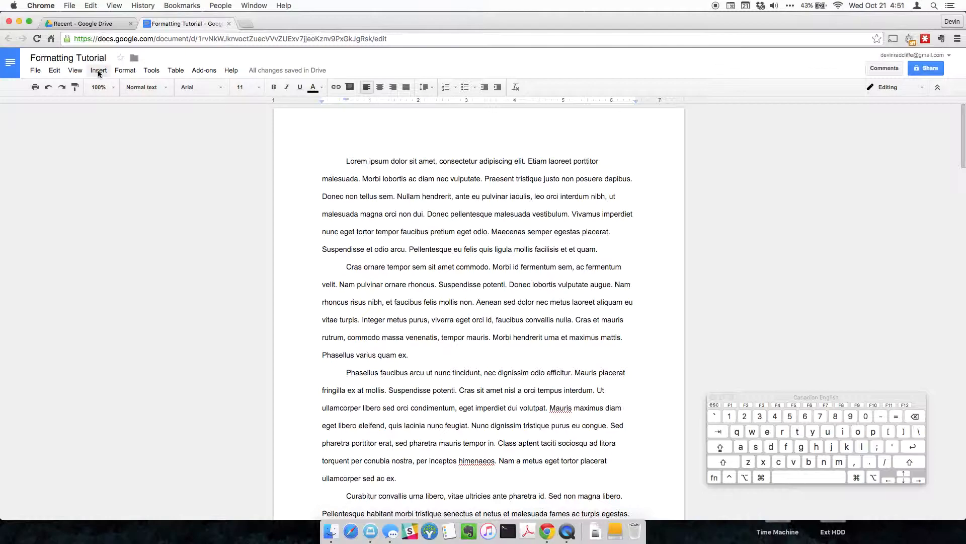
# - Insert bottom-right page numbers on every page of the essay
pyautogui.click(98, 69)
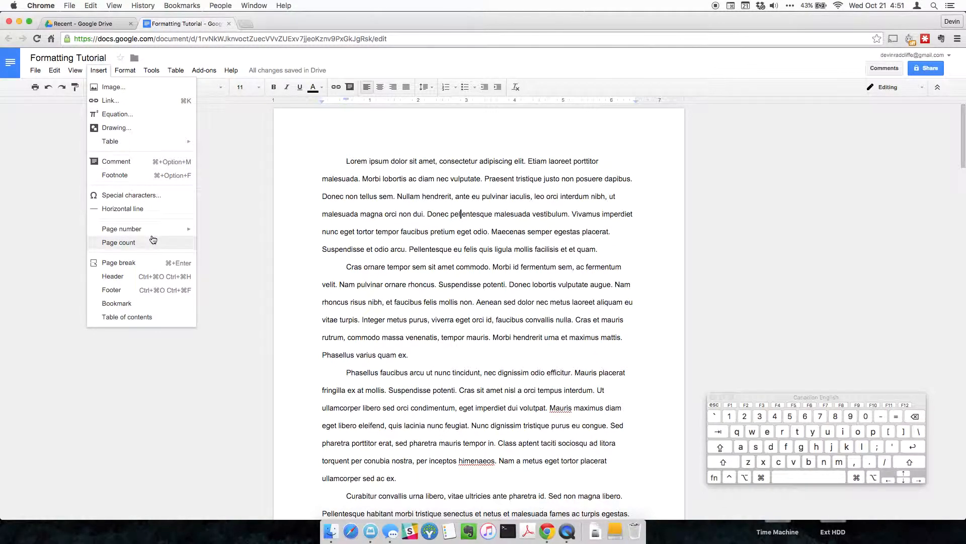
pyautogui.moveTo(147, 298)
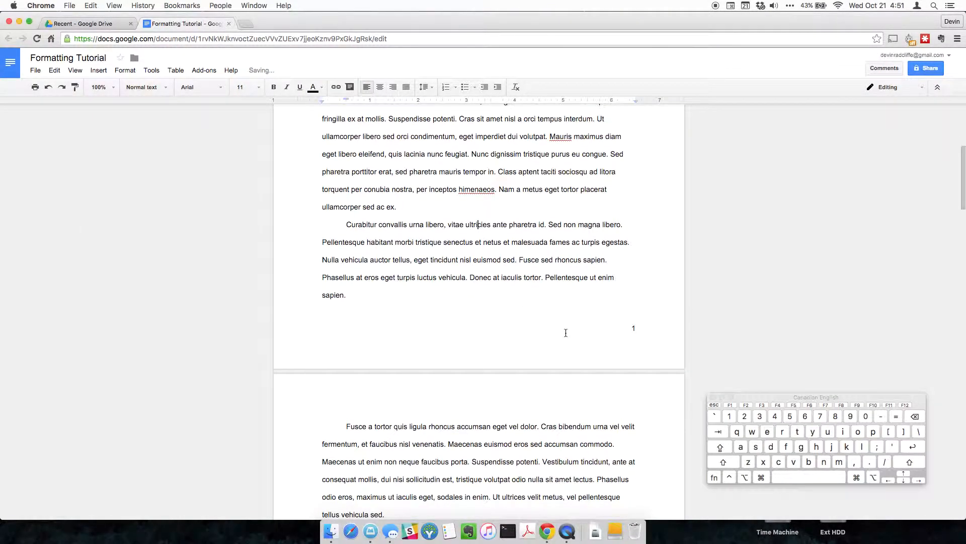
pyautogui.scroll(-3)
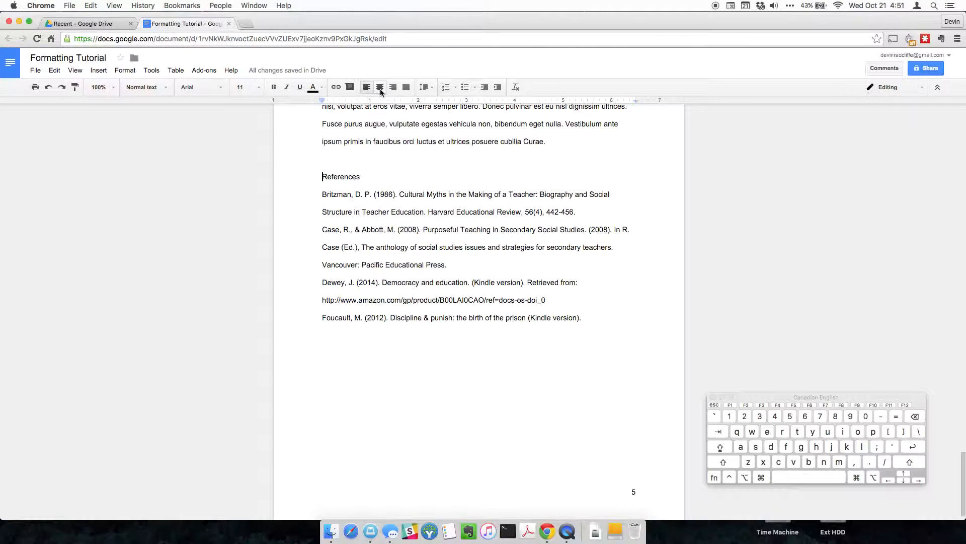
pyautogui.moveTo(379, 86)
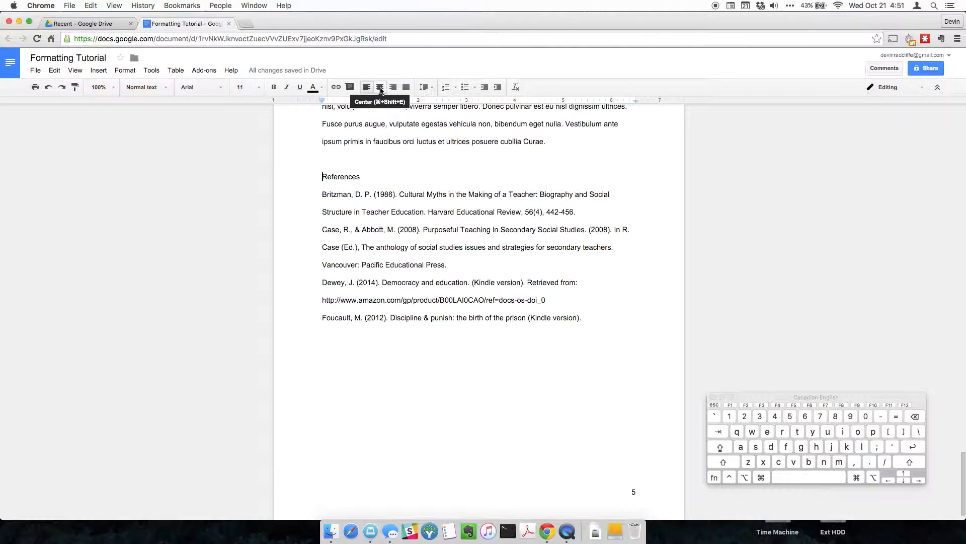
# - Center the References heading on page five and dismiss the bookmark prompt
pyautogui.click(379, 87)
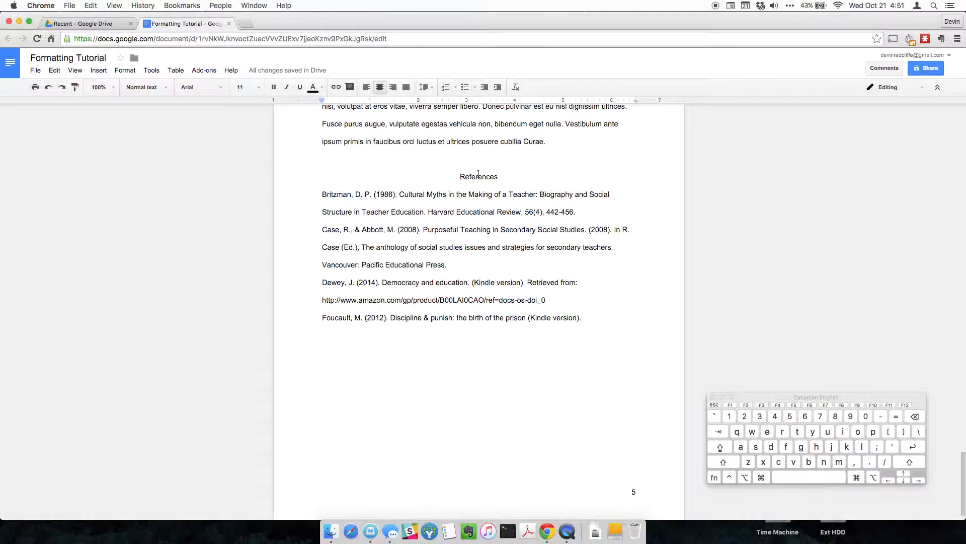
pyautogui.click(366, 86)
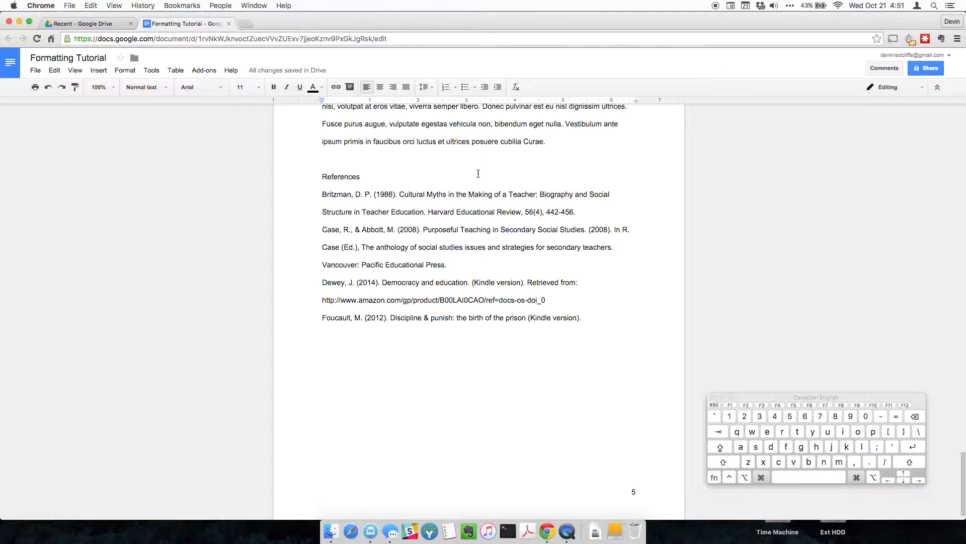
pyautogui.click(380, 86)
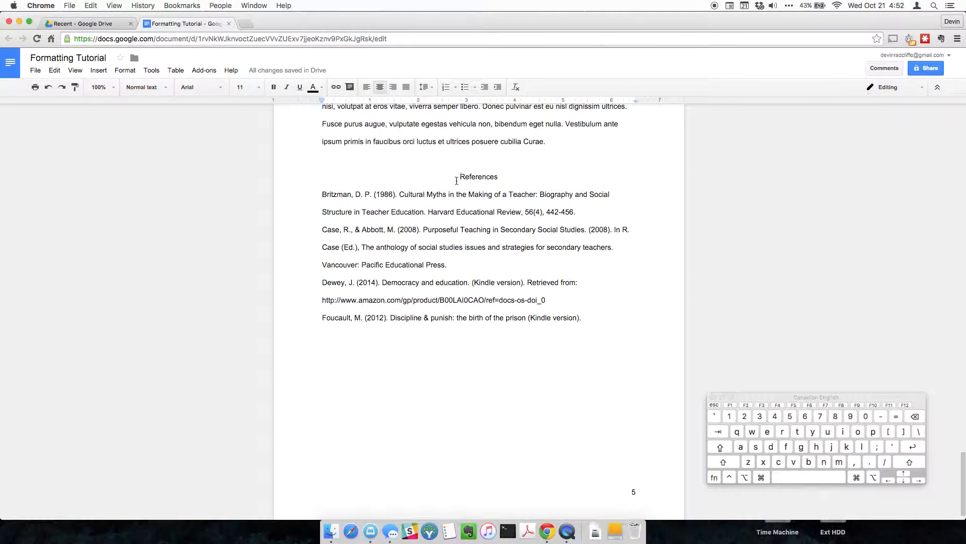
pyautogui.click(365, 86)
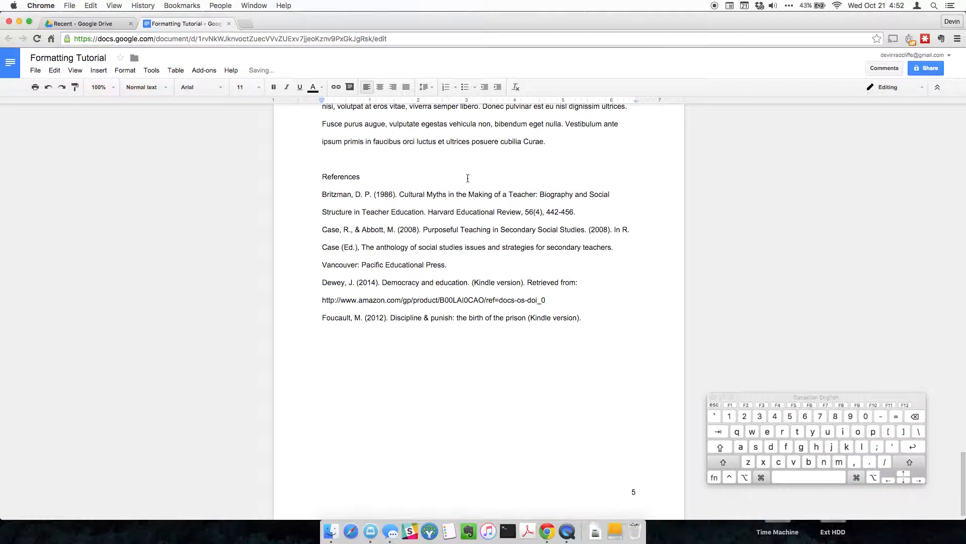
pyautogui.click(380, 86)
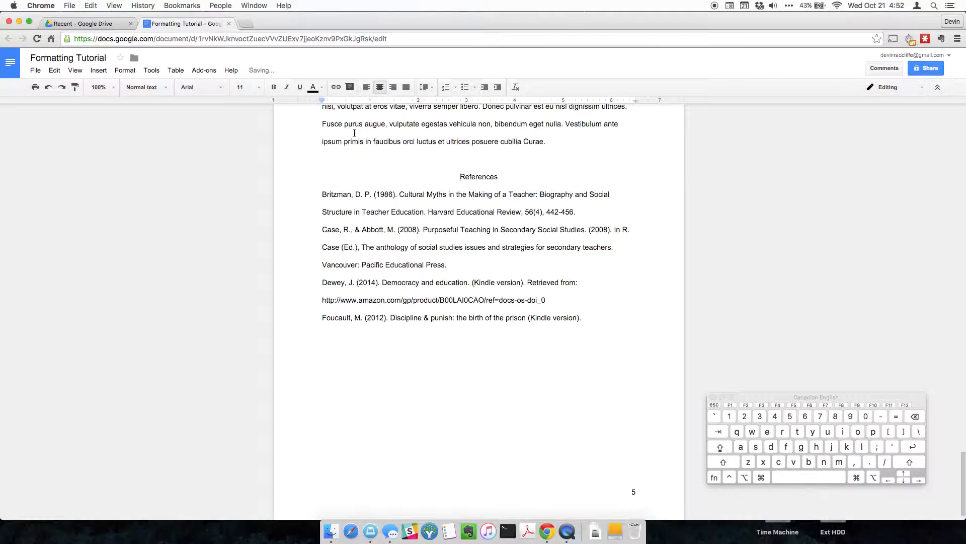
pyautogui.click(367, 86)
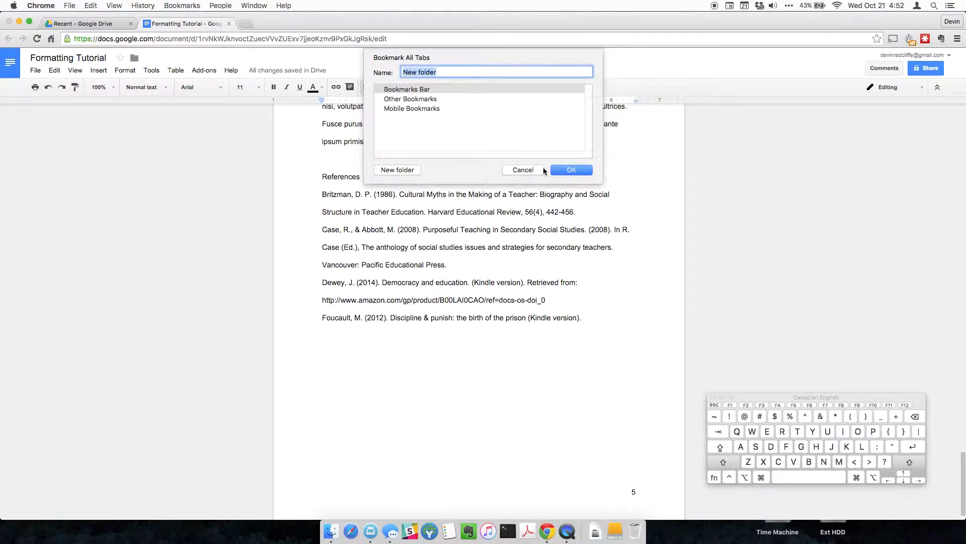
pyautogui.click(522, 170)
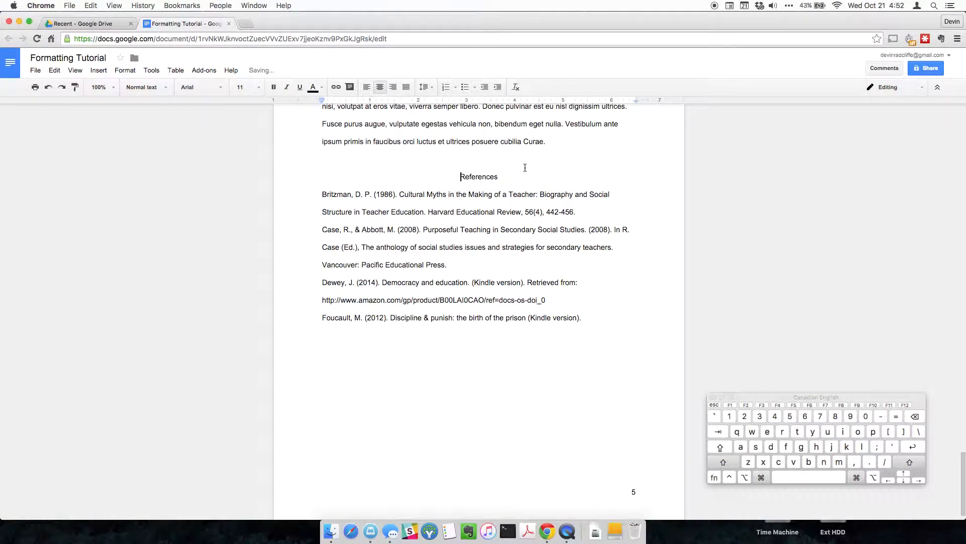
pyautogui.moveTo(422, 181)
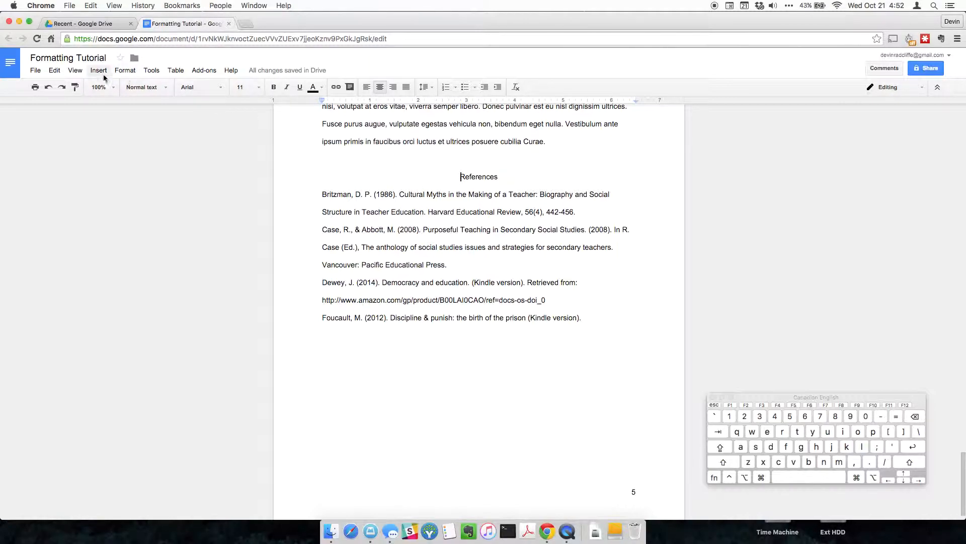
# - Insert a page break before References so it starts a fresh page
pyautogui.click(98, 69)
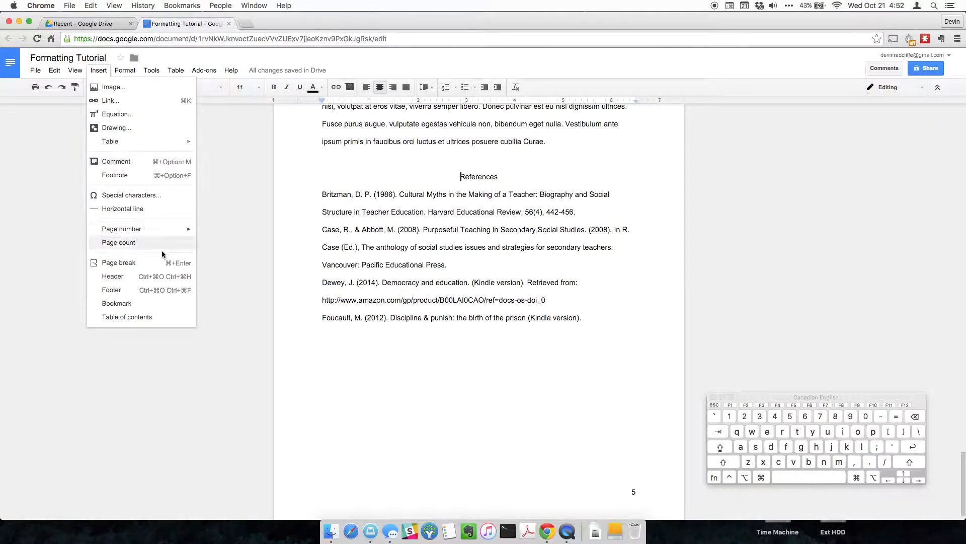
pyautogui.moveTo(134, 264)
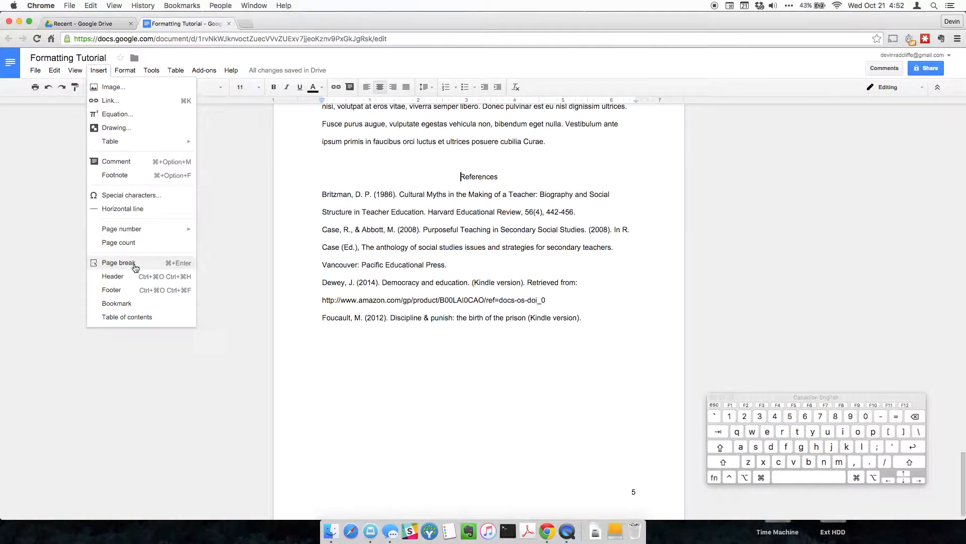
pyautogui.click(118, 262)
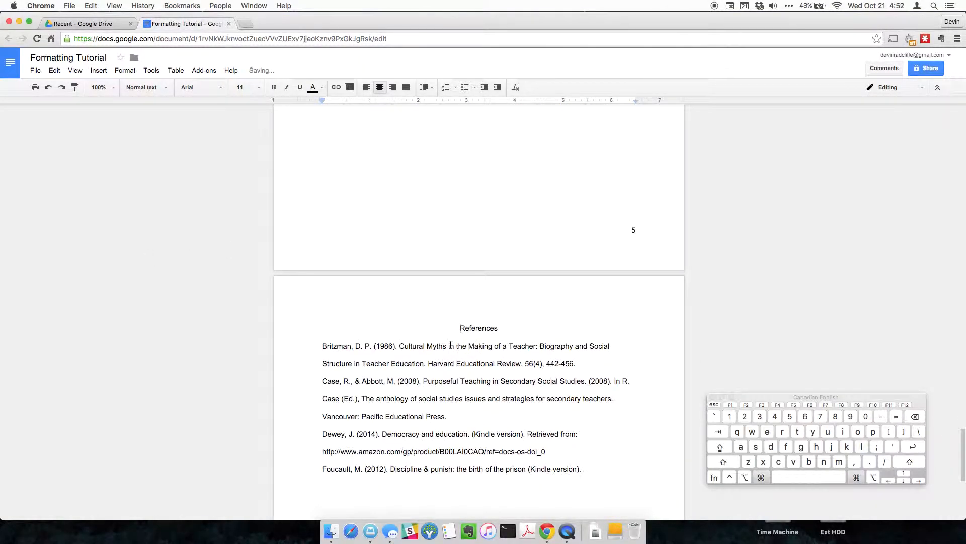
pyautogui.scroll(3)
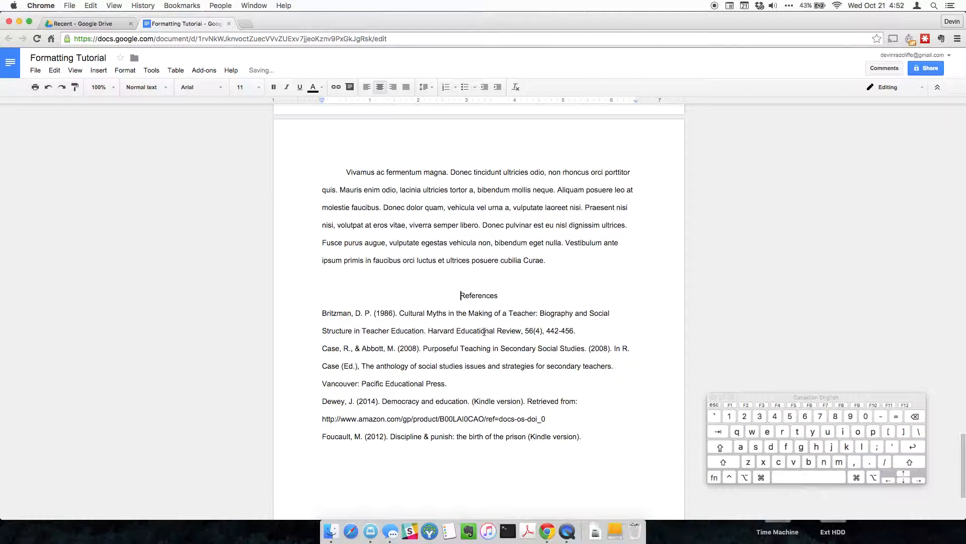
pyautogui.scroll(-3)
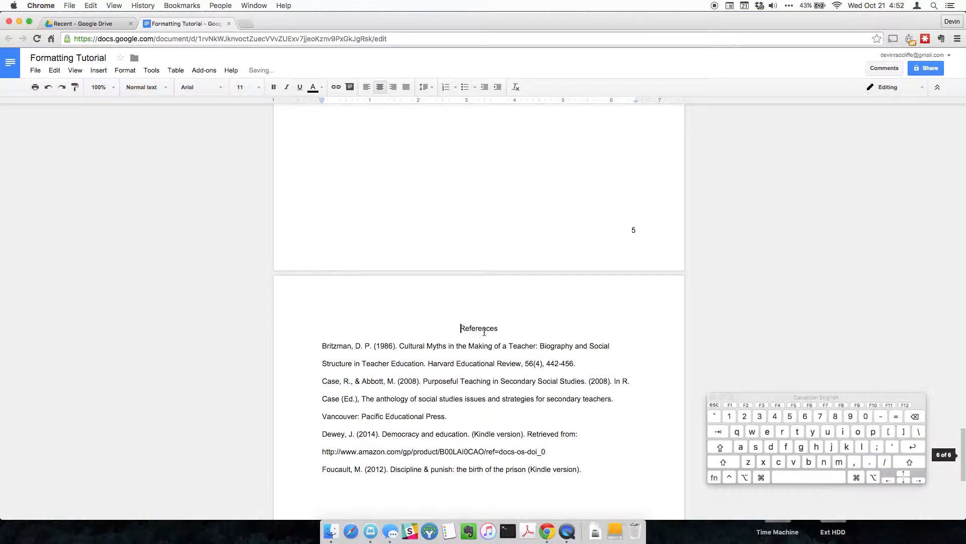
pyautogui.scroll(3)
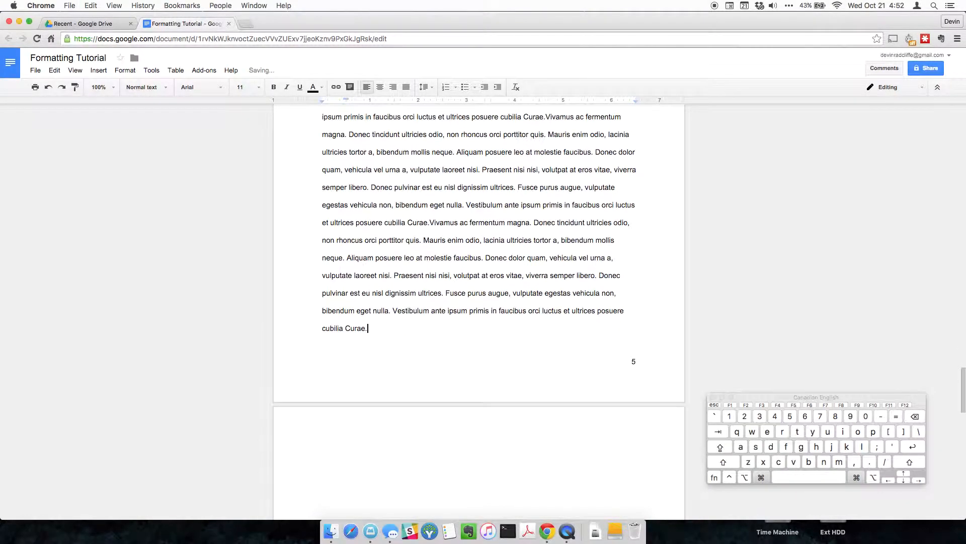
pyautogui.scroll(-3)
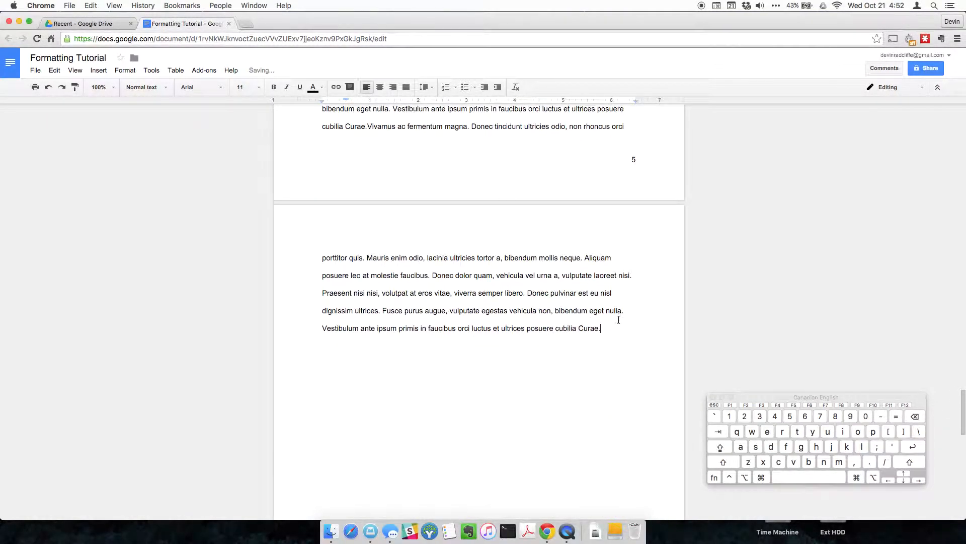
pyautogui.scroll(-3)
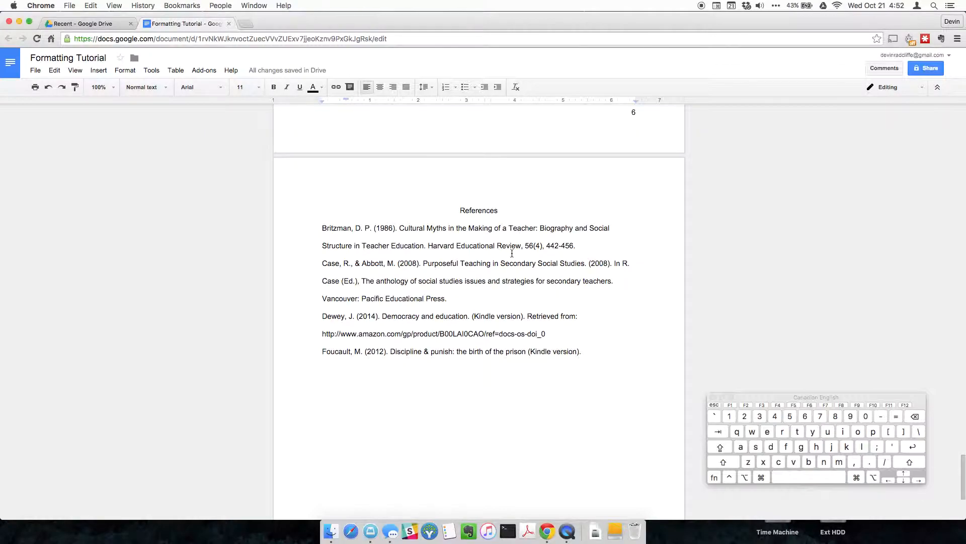
pyautogui.scroll(3)
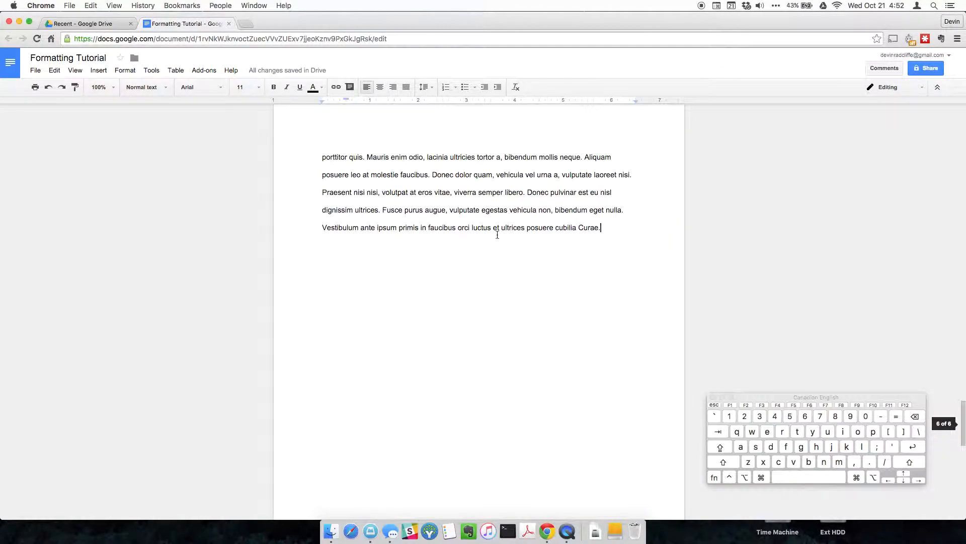
pyautogui.scroll(-3)
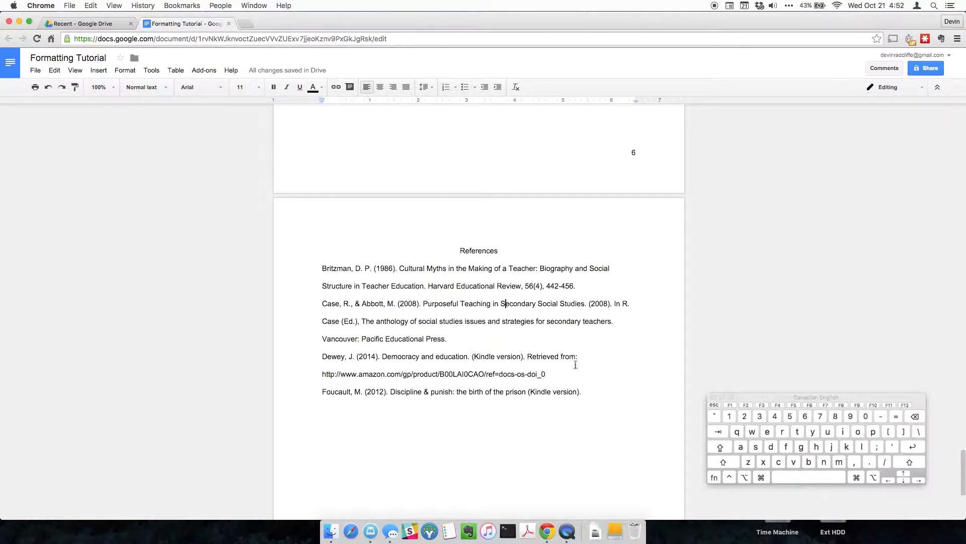
pyautogui.moveTo(585, 393)
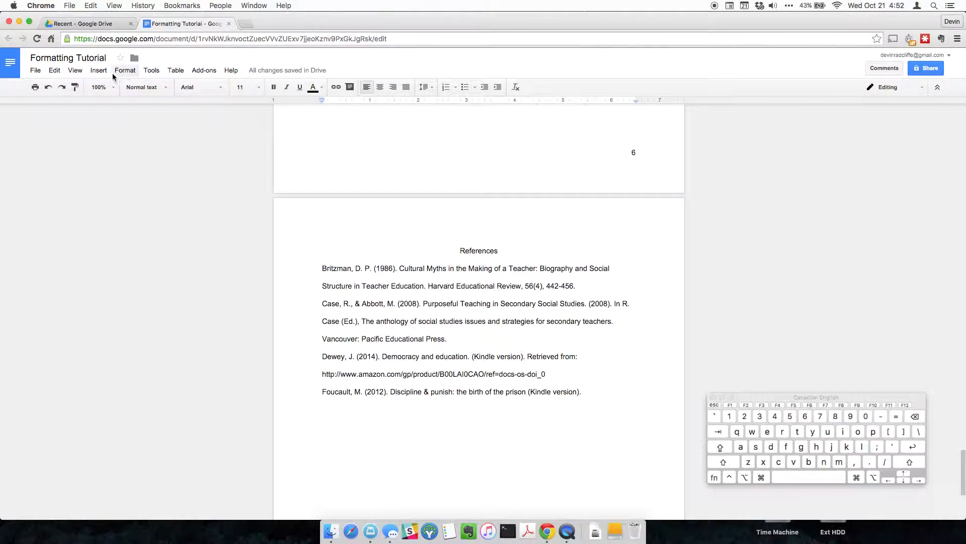
pyautogui.scroll(3)
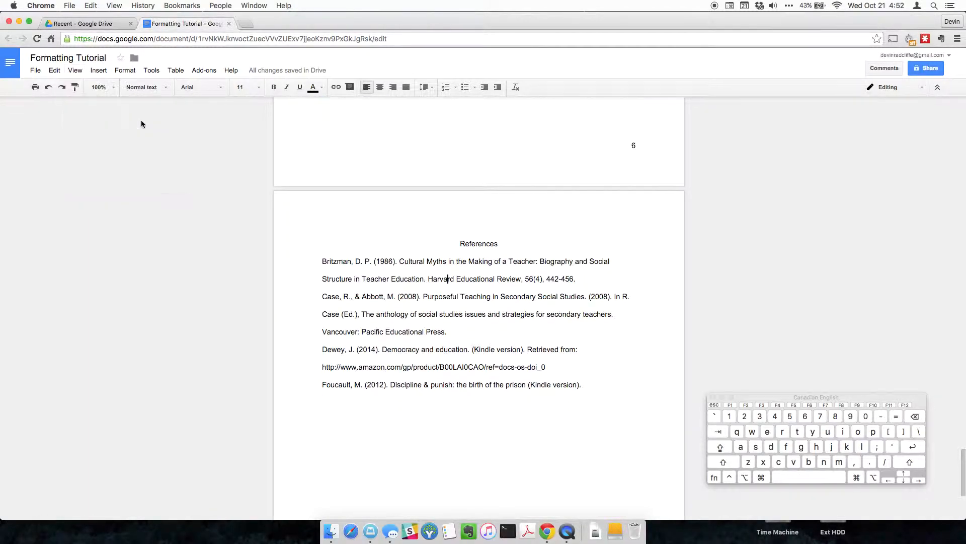
pyautogui.moveTo(136, 79)
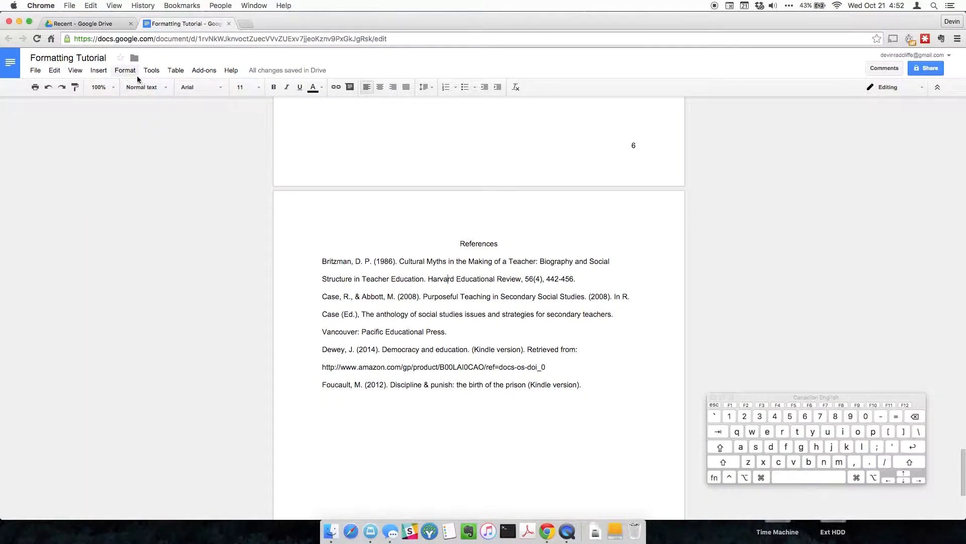
pyautogui.click(74, 69)
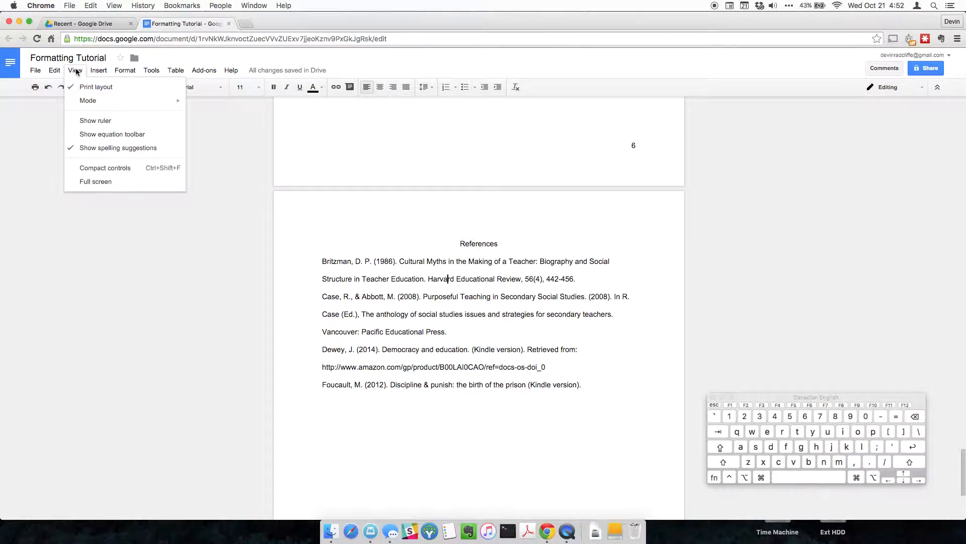
pyautogui.moveTo(96, 121)
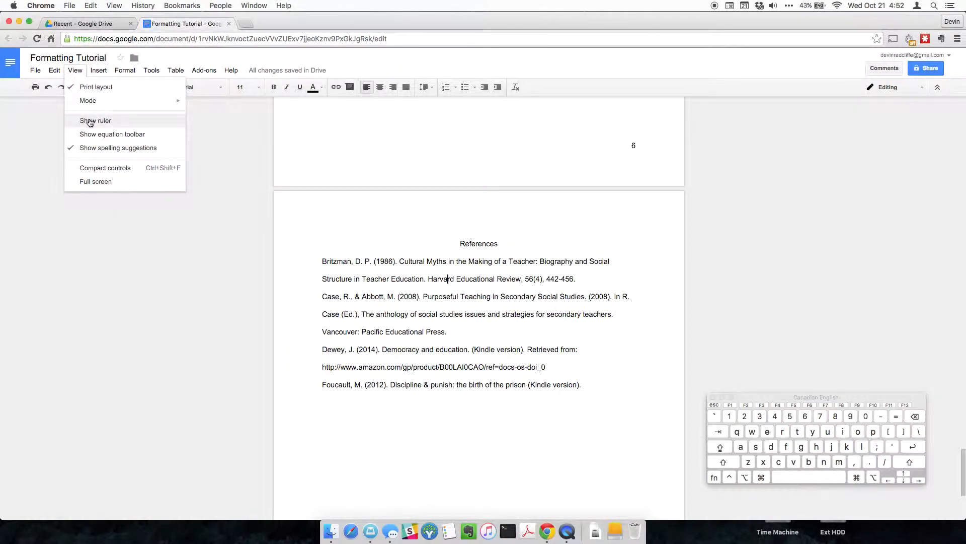
pyautogui.click(96, 120)
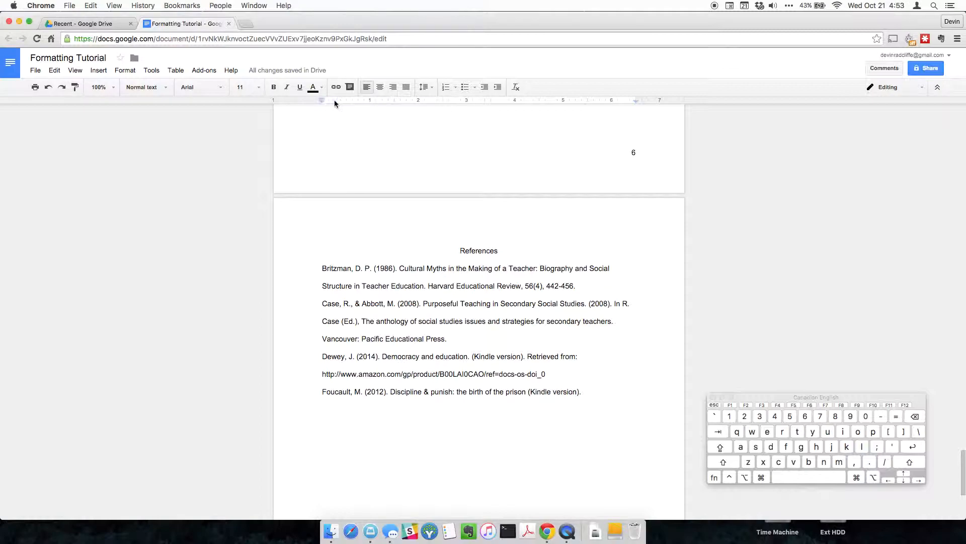
pyautogui.moveTo(535, 127)
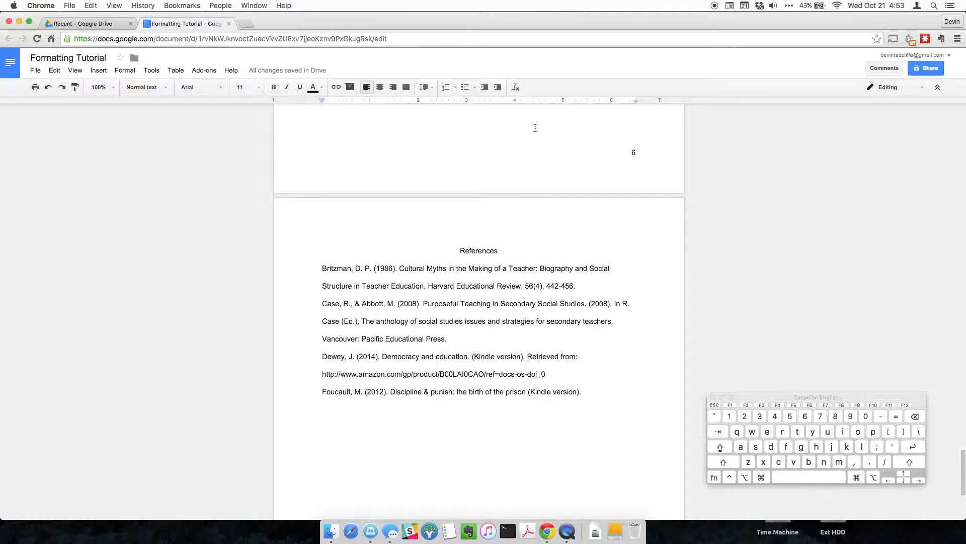
# - Move the left indent of all reference entries to 0.5 inch
pyautogui.click(591, 391)
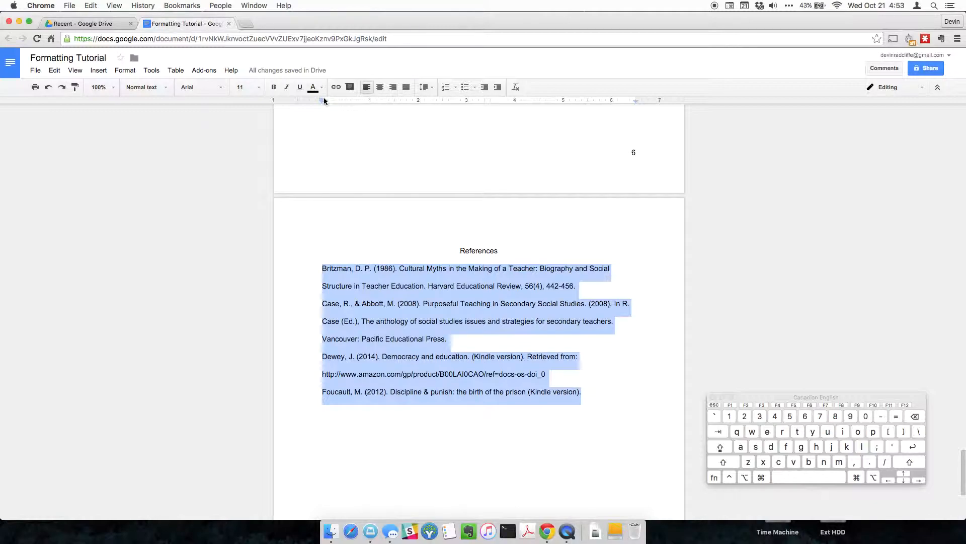
pyautogui.click(434, 255)
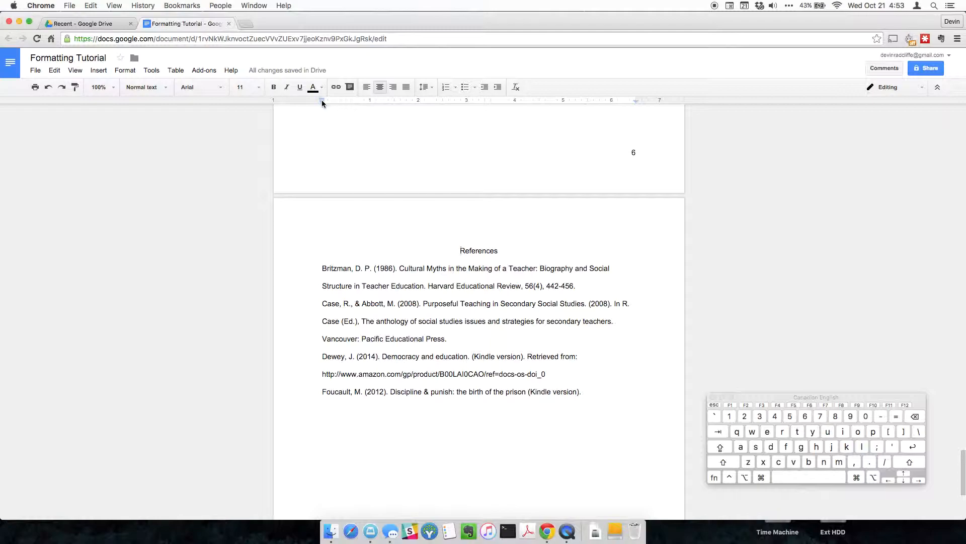
pyautogui.moveTo(321, 102)
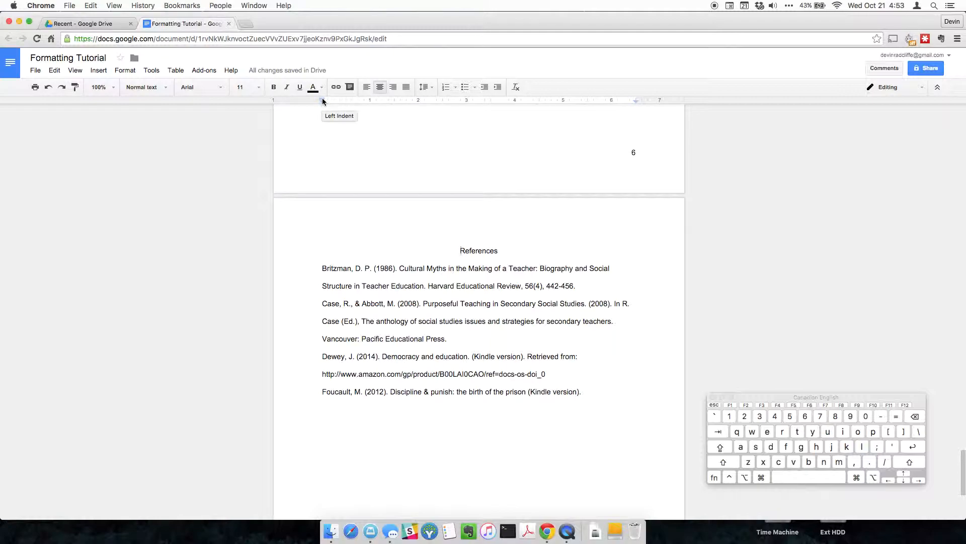
pyautogui.moveTo(324, 102)
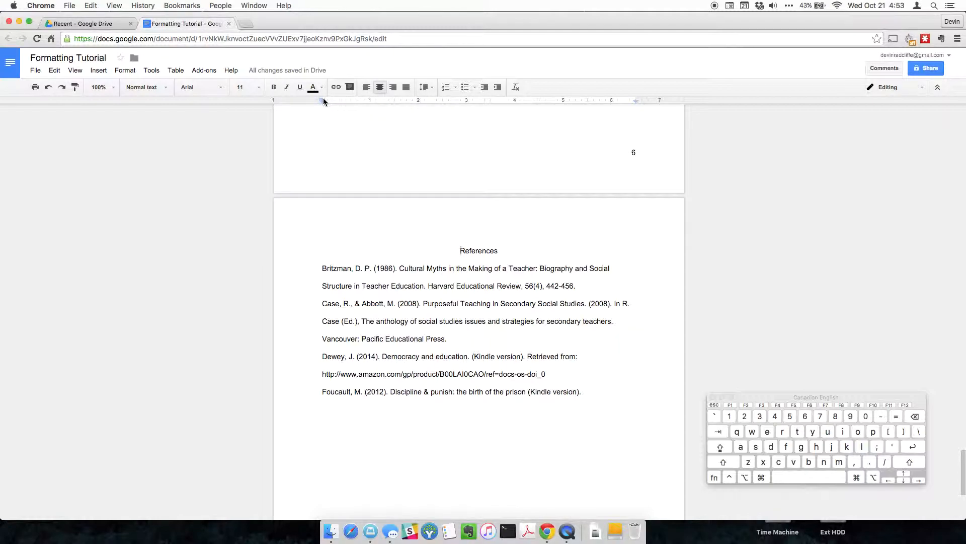
pyautogui.moveTo(320, 99)
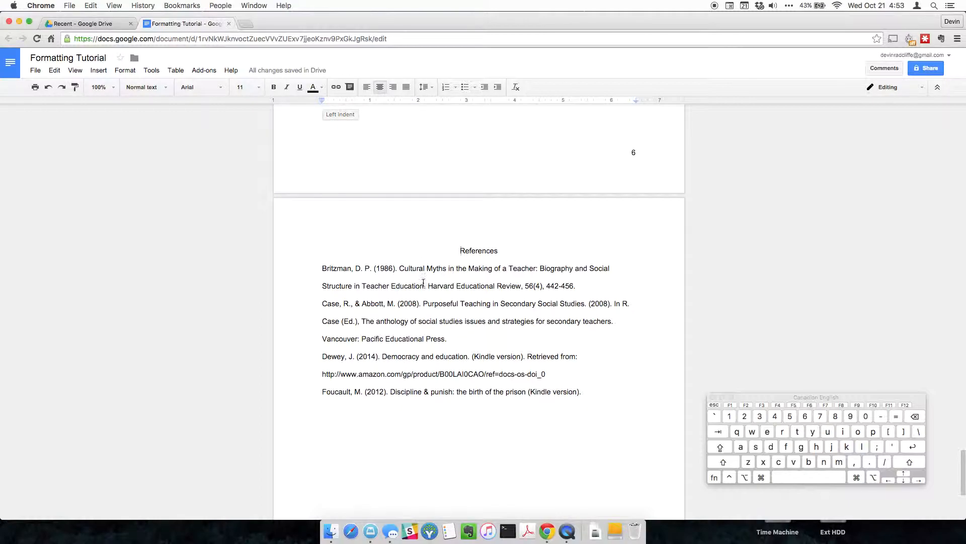
pyautogui.click(574, 392)
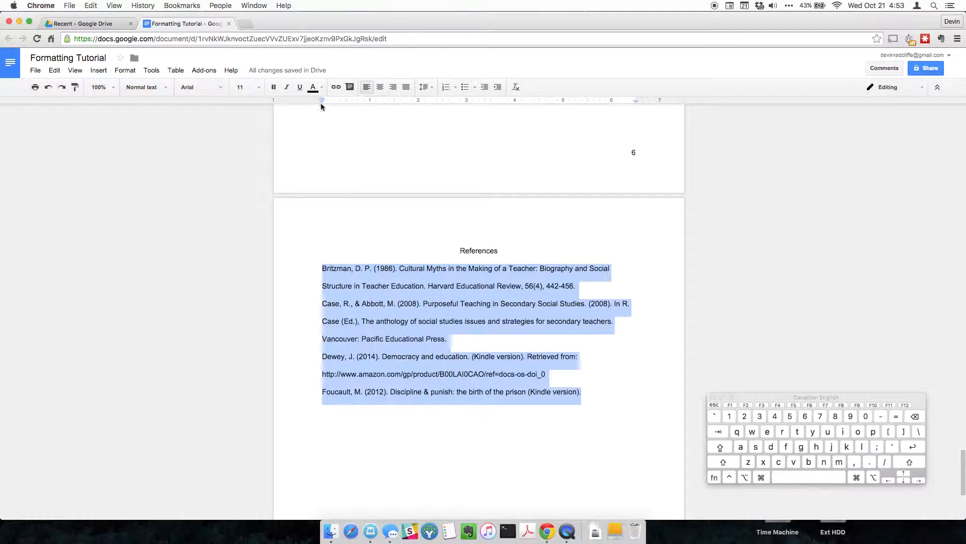
pyautogui.moveTo(321, 107); pyautogui.dragTo(344, 107)
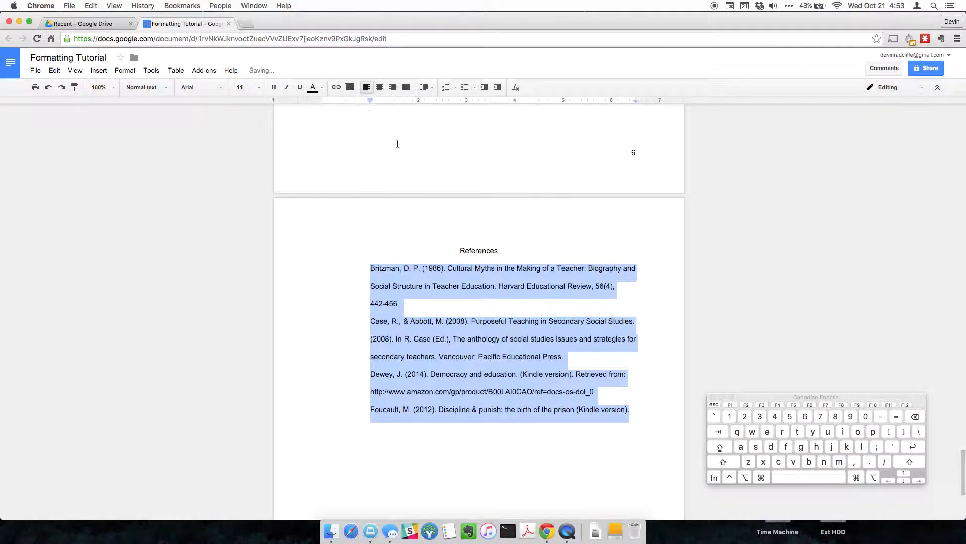
# - Type test text after the Foucault entry to check wrapping, then delete it
pyautogui.click(612, 410)
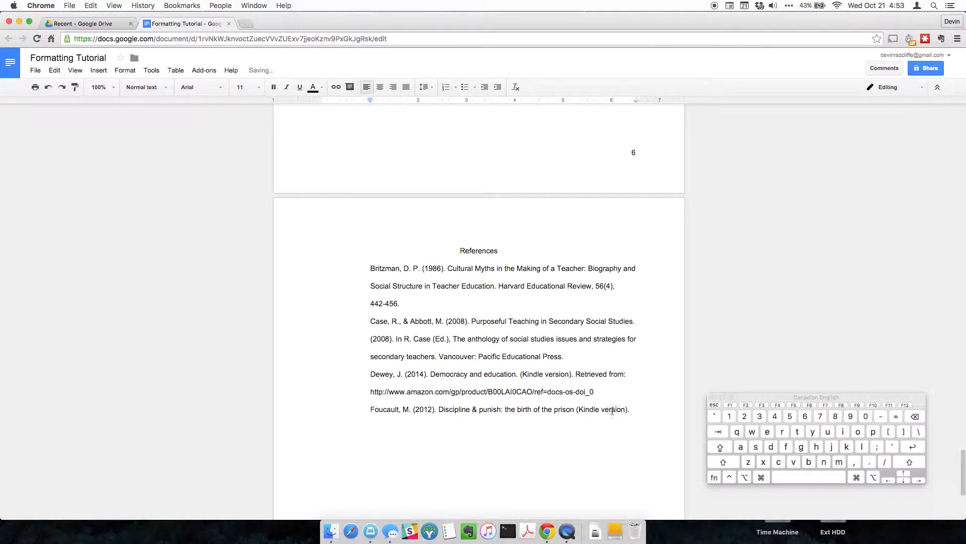
pyautogui.click(631, 410)
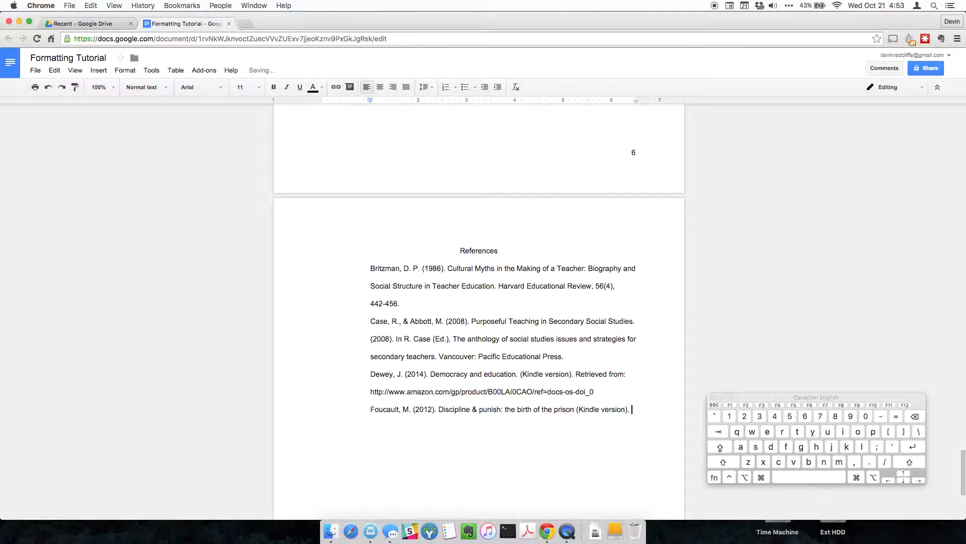
pyautogui.write('asdfsdfsdfsdfsdf')
pyautogui.write('sadf')
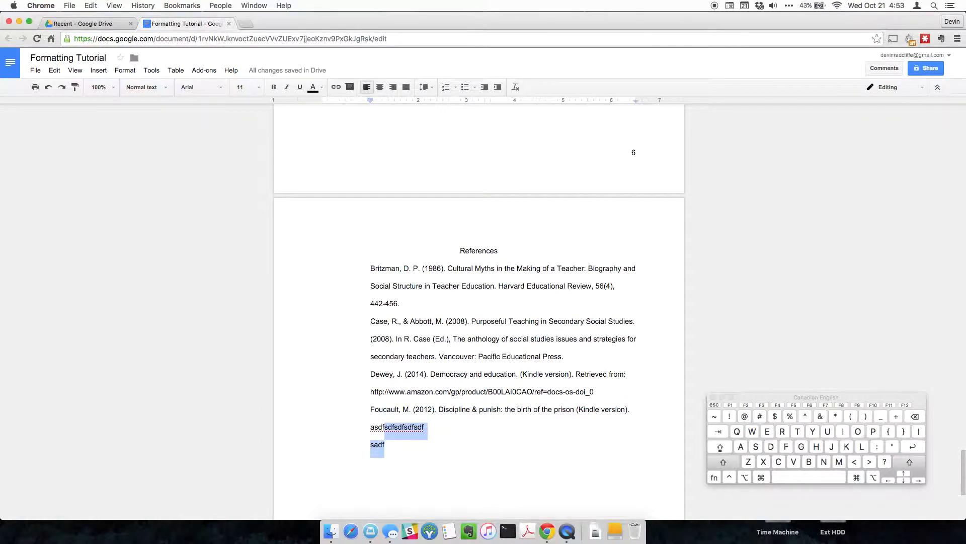
pyautogui.press('Backspace')
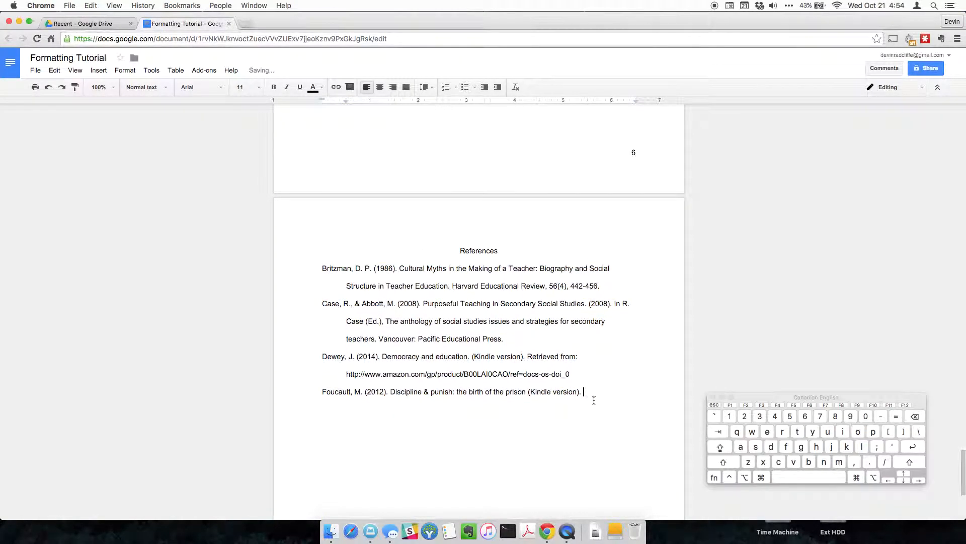
# - Type sample text after the Foucault citation to test the hanging indent
pyautogui.press('Return')
pyautogui.write('V')
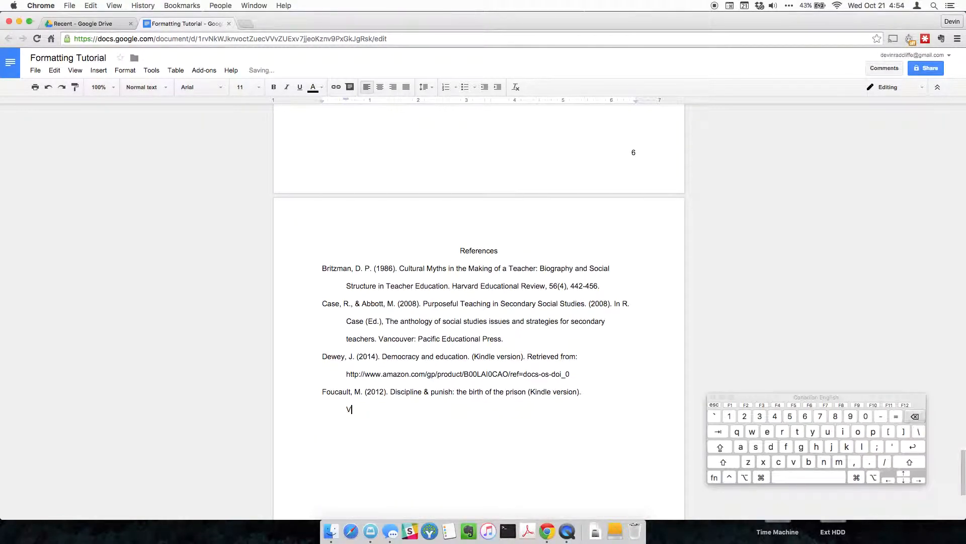
pyautogui.press('backspace')
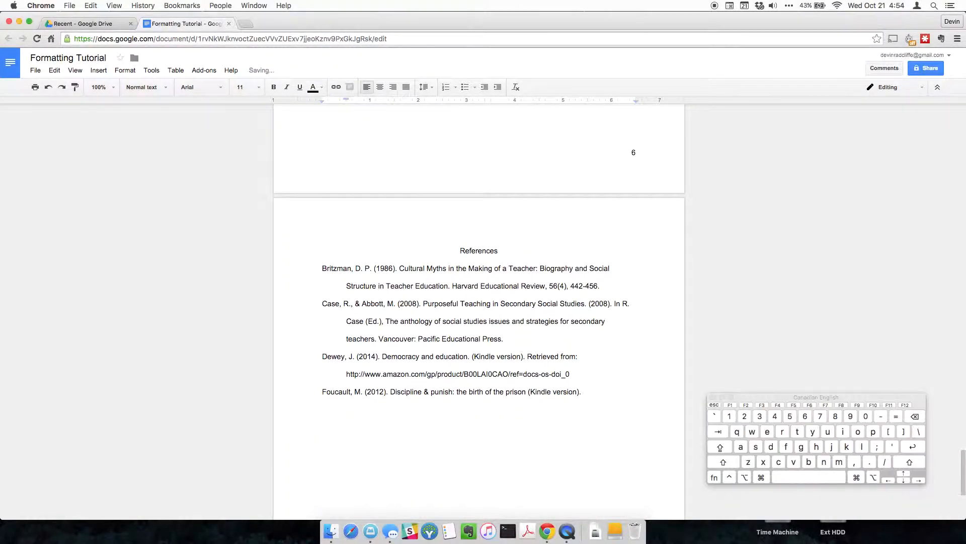
pyautogui.write('Asassadfa')
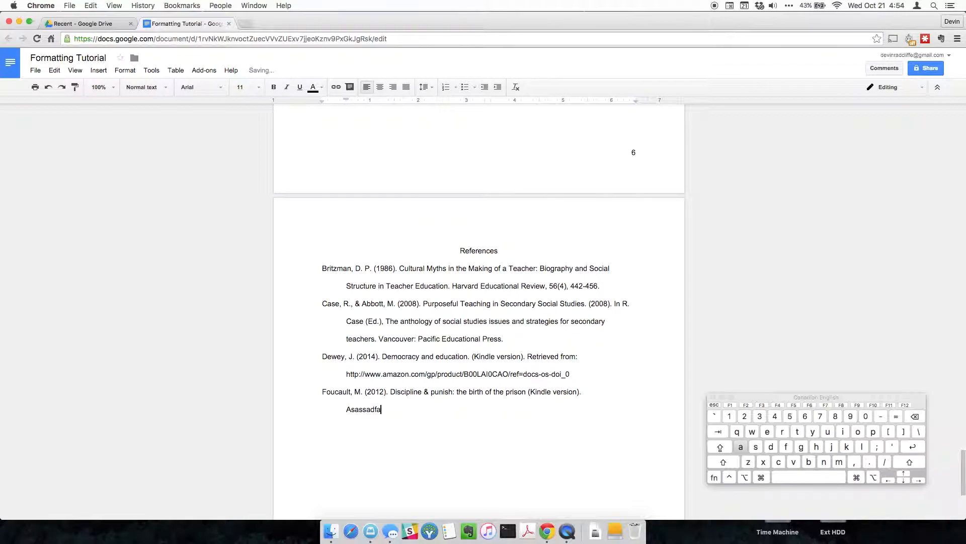
pyautogui.write('a')
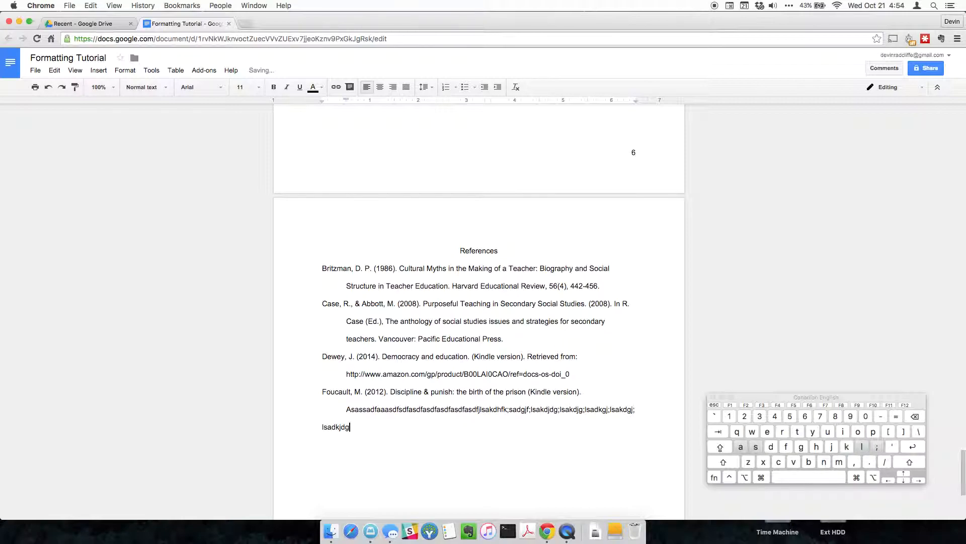
pyautogui.write(';lasdkjgl;aksjdg')
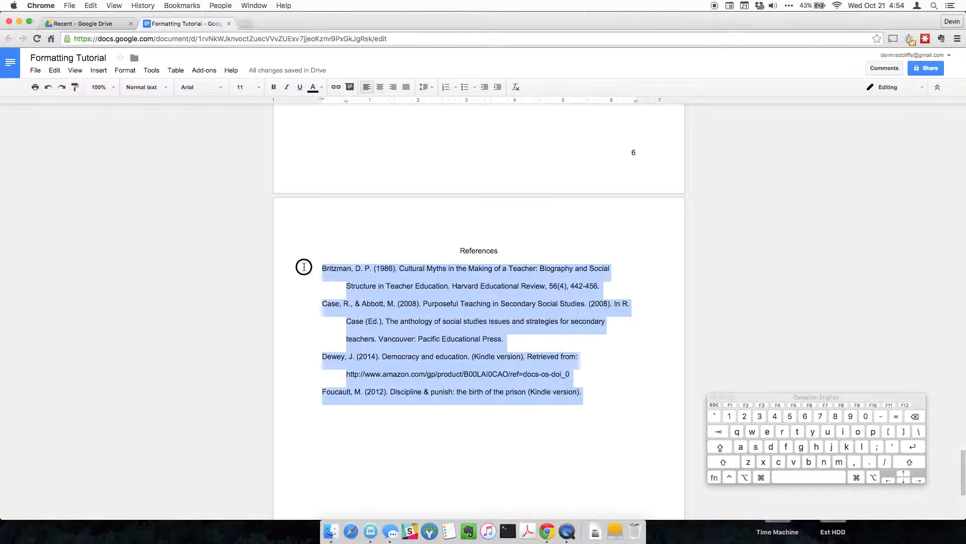
pyautogui.moveTo(347, 104)
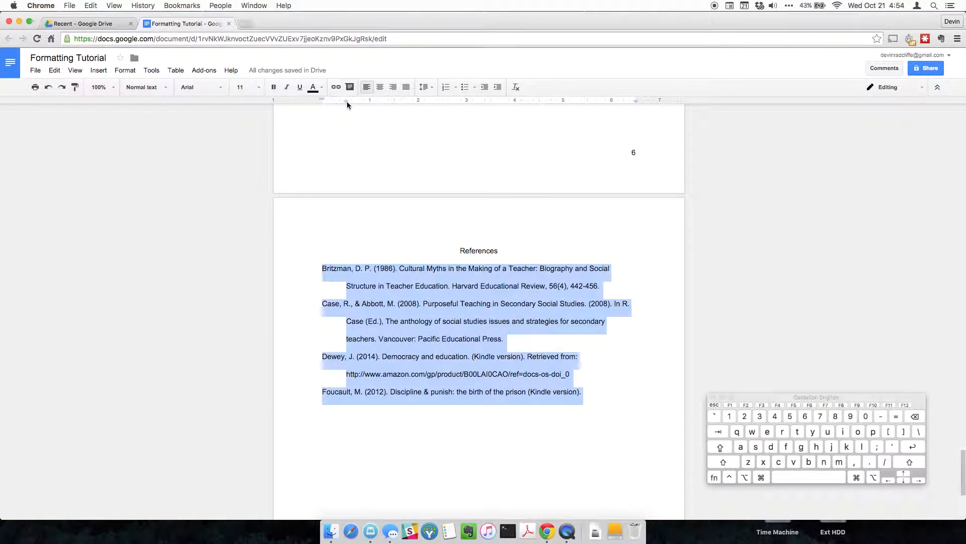
pyautogui.moveTo(347, 100)
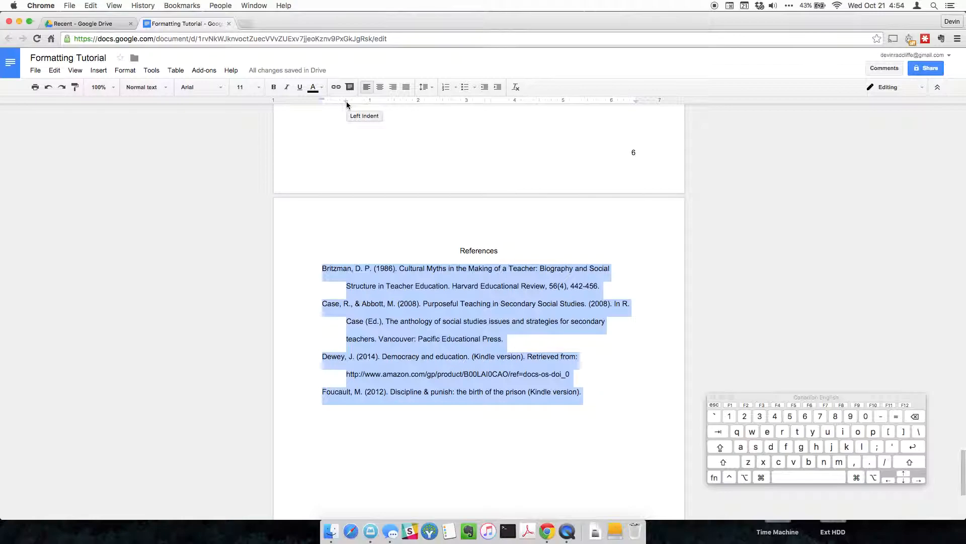
pyautogui.moveTo(322, 102)
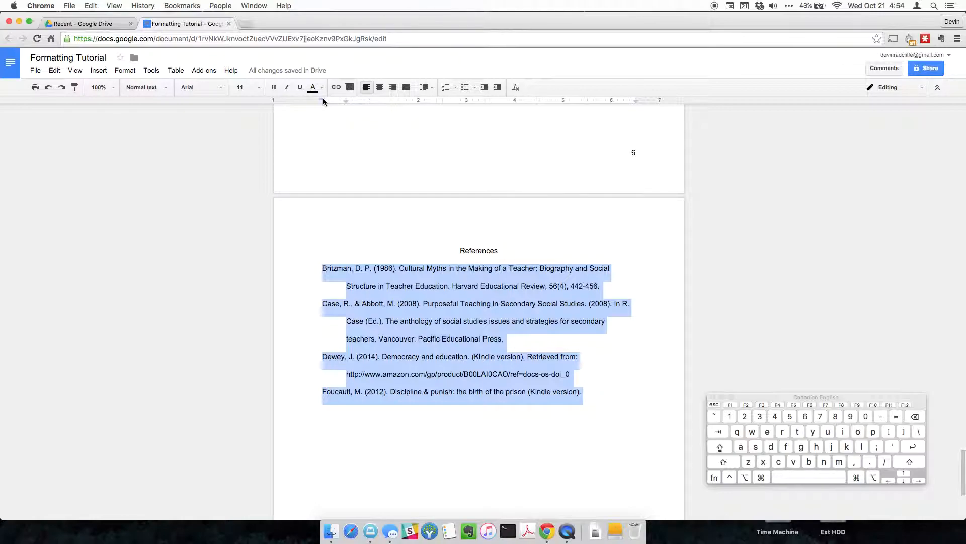
pyautogui.moveTo(346, 99)
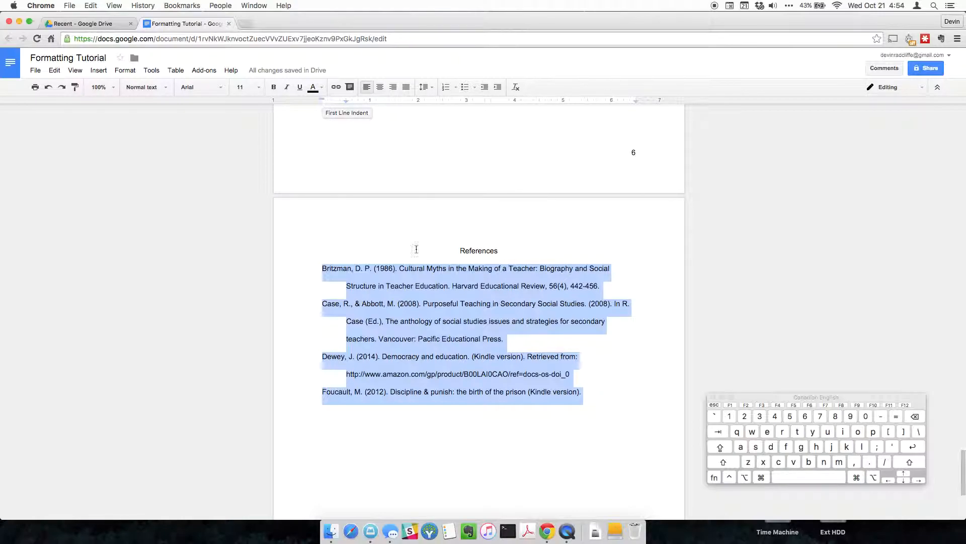
pyautogui.scroll(-3)
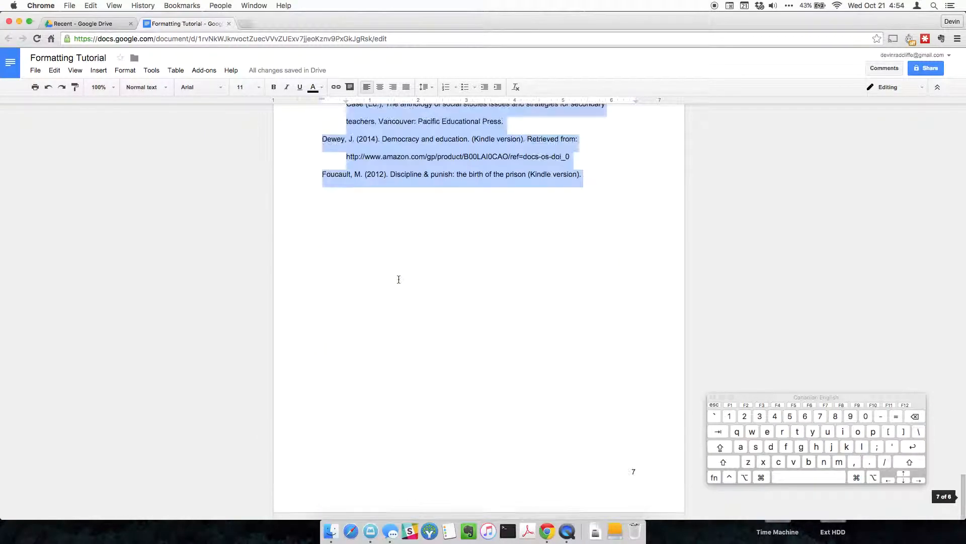